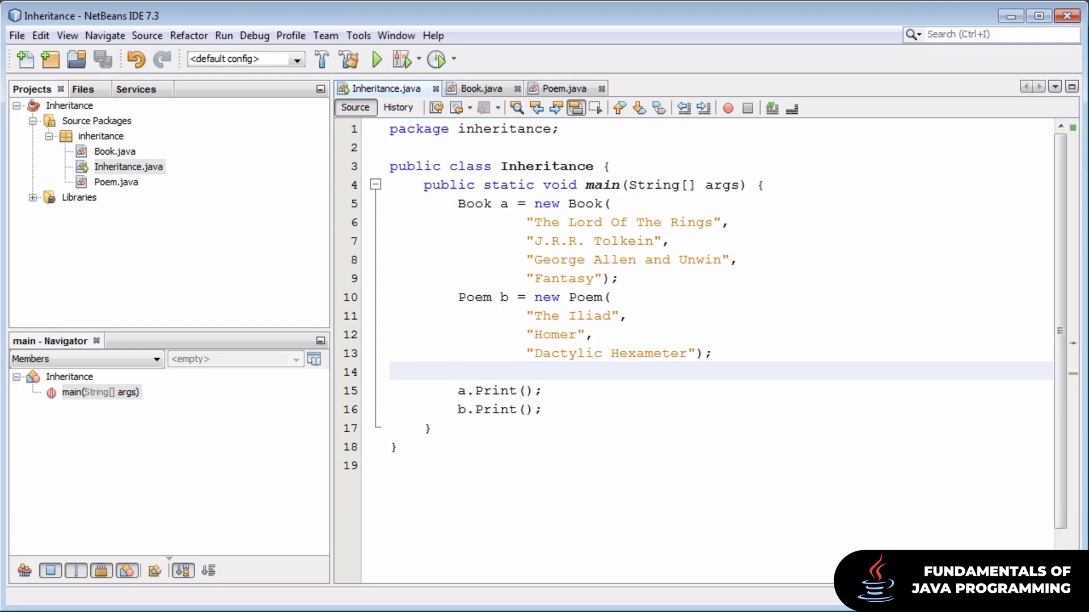
# - Place the caret on blank line 14 of the Inheritance main class
pyautogui.click(457, 370)
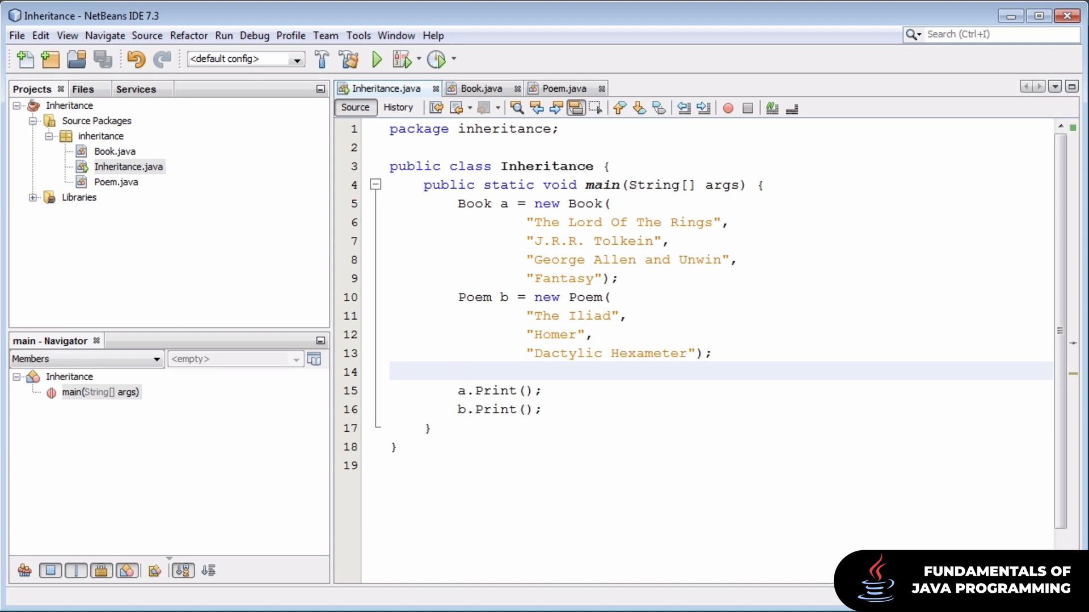
pyautogui.click(458, 371)
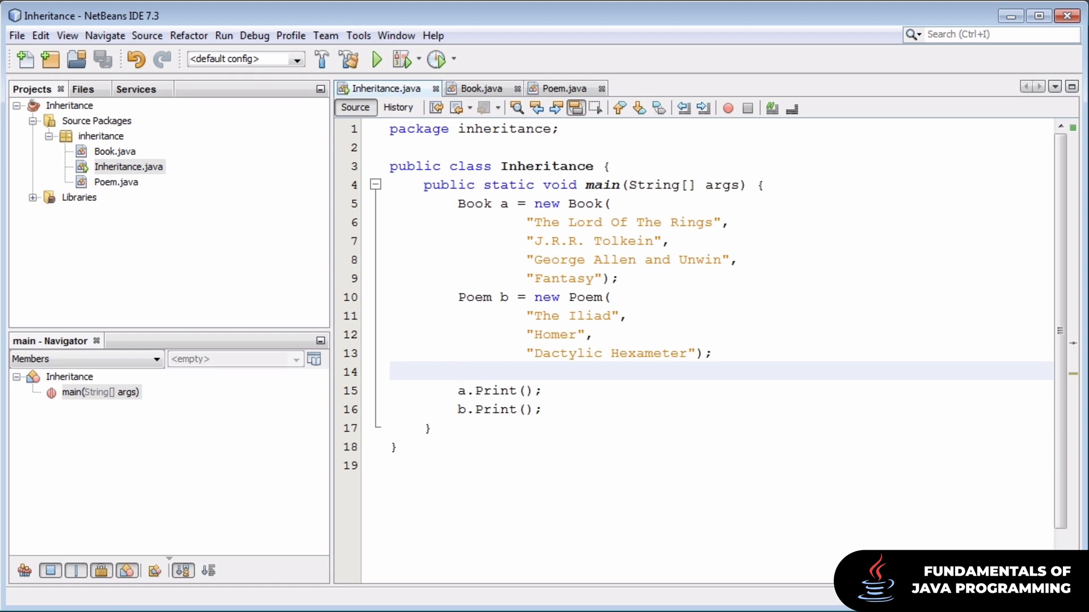
pyautogui.click(457, 371)
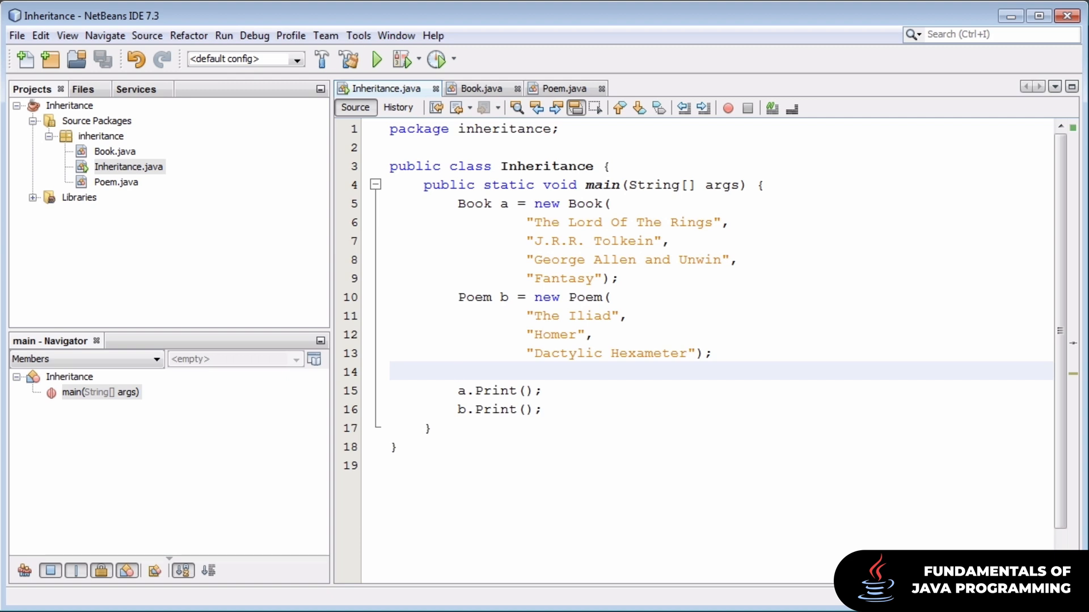
pyautogui.click(457, 371)
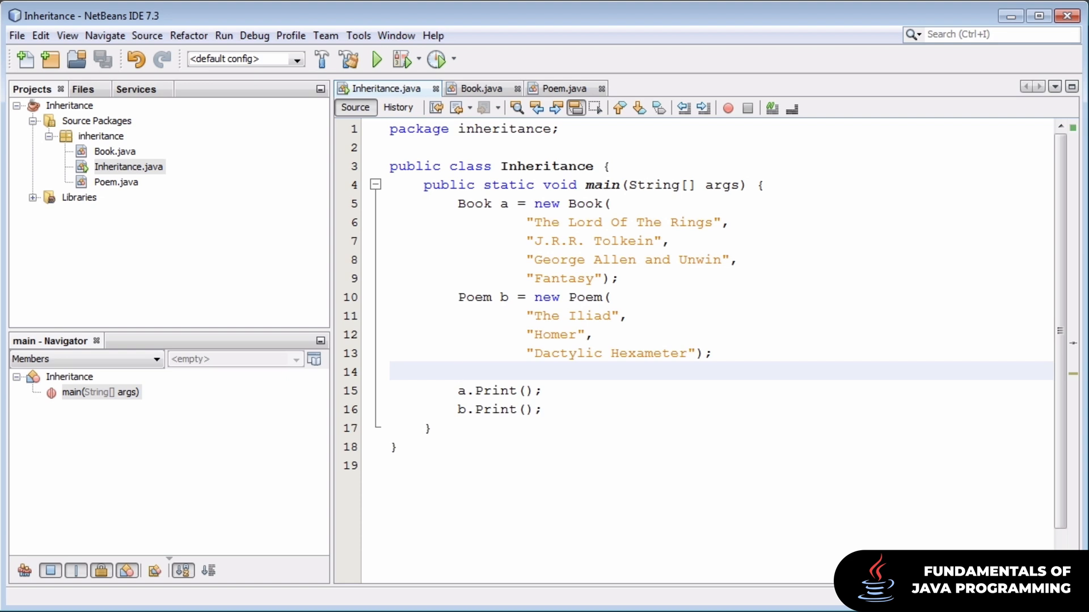
pyautogui.click(458, 371)
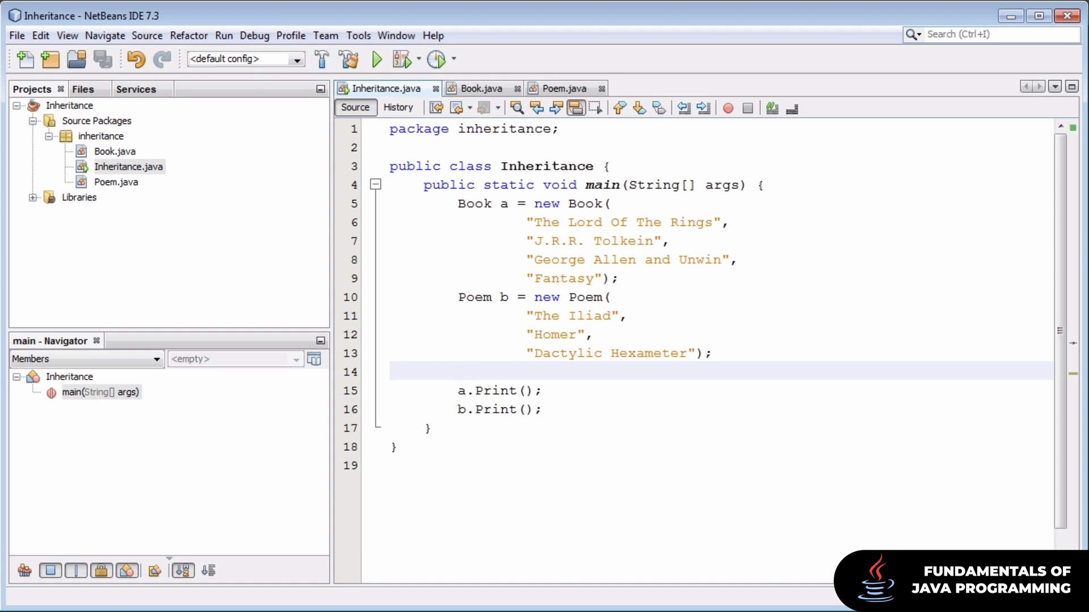
pyautogui.click(458, 371)
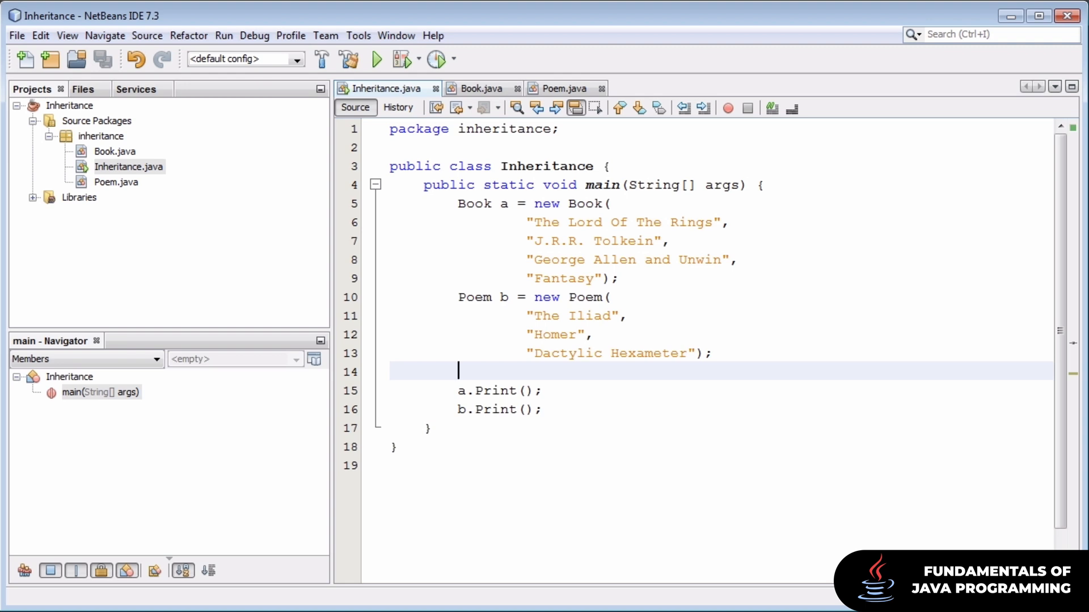
pyautogui.moveTo(977, 292)
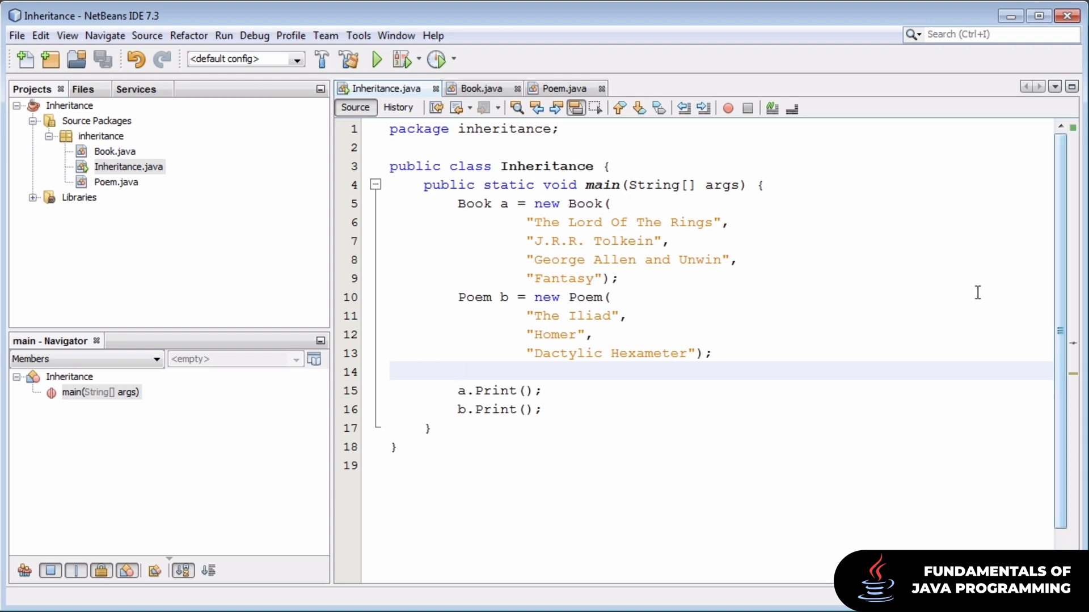
# - Look through the Book and Poem class sources, then return to the Inheritance main class
pyautogui.click(477, 88)
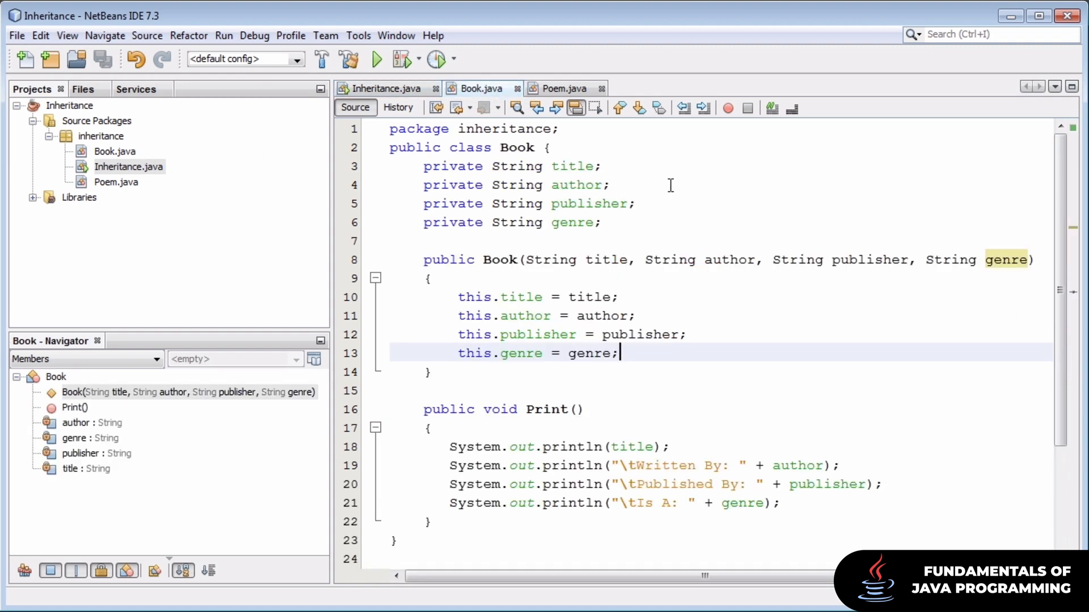
pyautogui.click(563, 88)
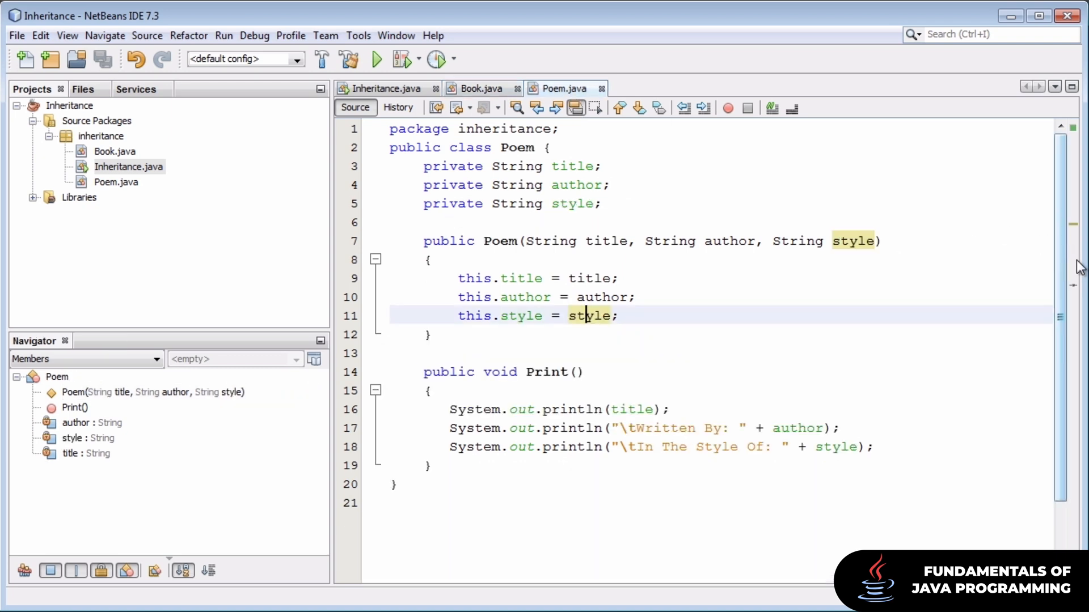
pyautogui.click(477, 88)
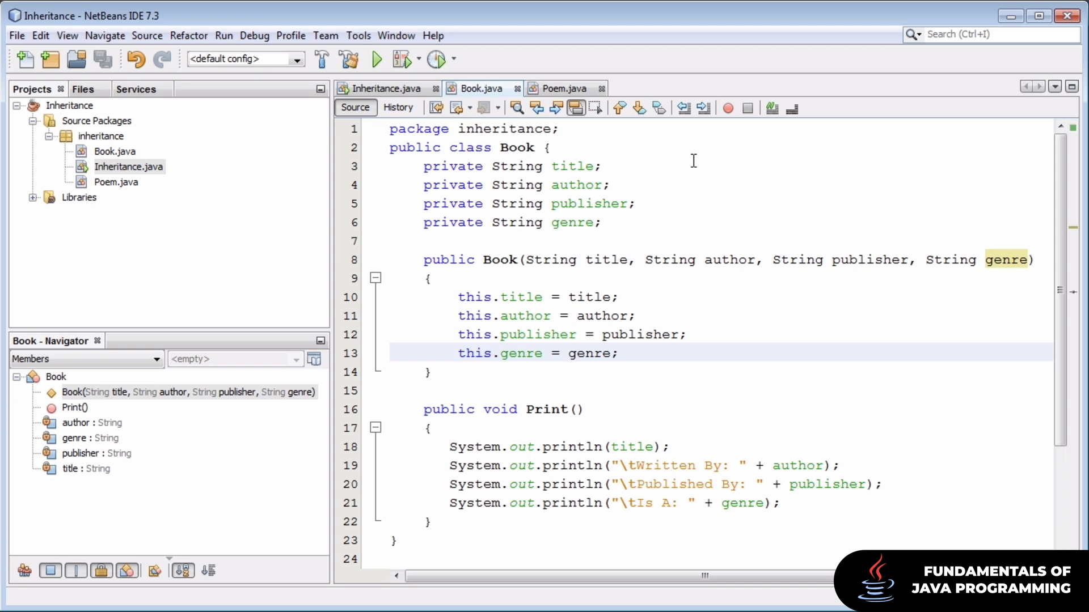
pyautogui.click(618, 354)
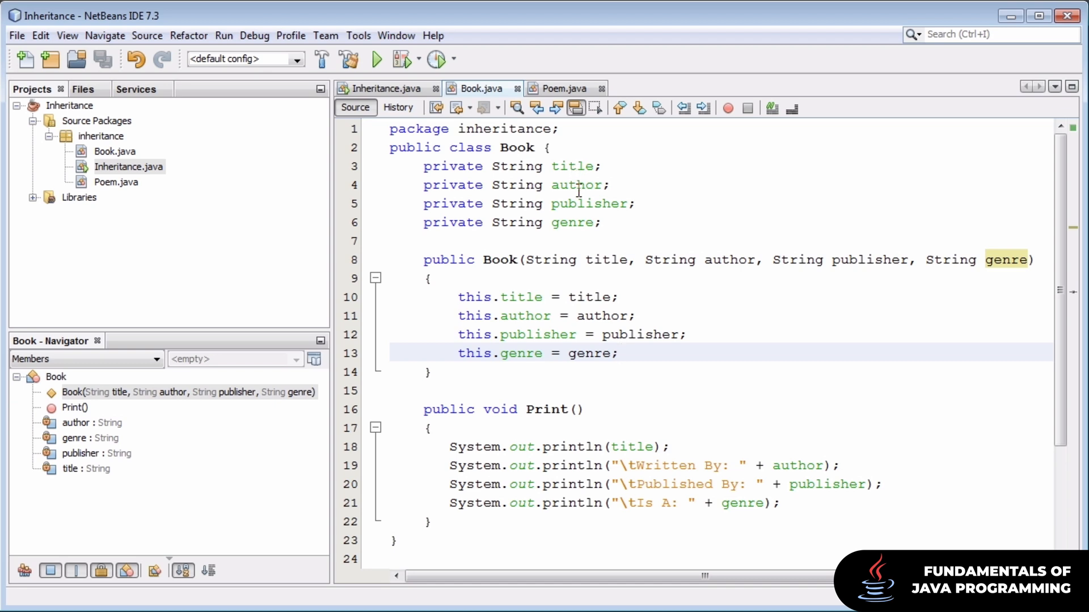
pyautogui.moveTo(633, 247)
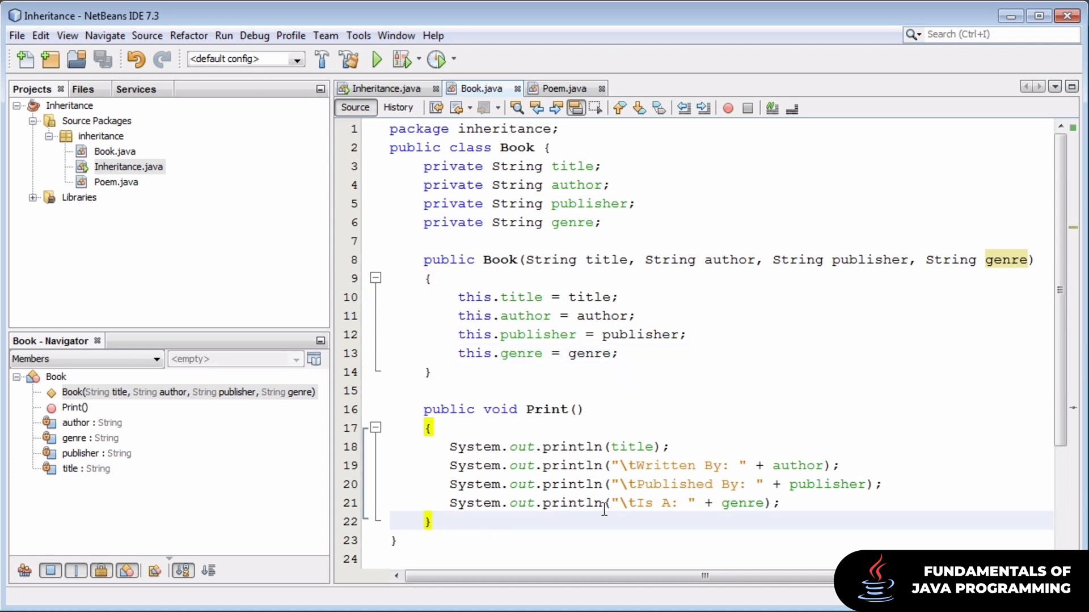
pyautogui.click(75, 408)
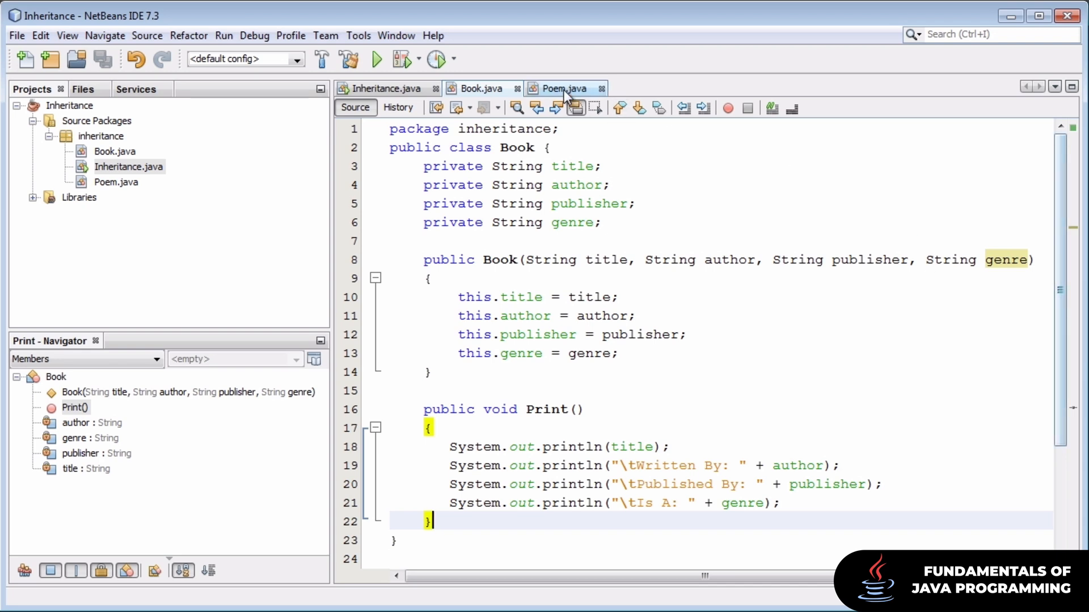
pyautogui.click(563, 88)
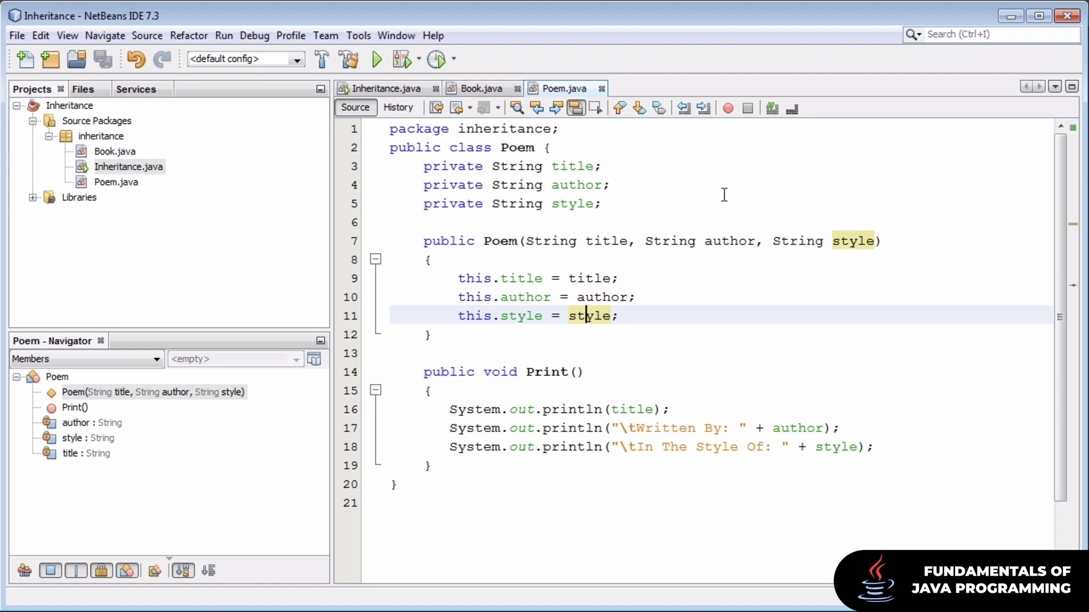
pyautogui.click(386, 88)
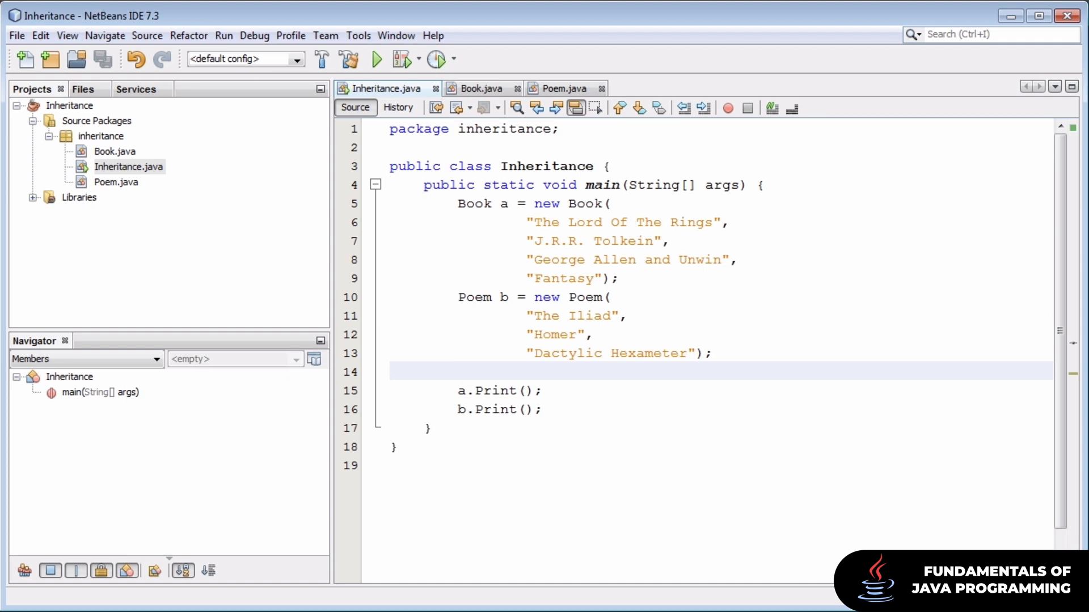
# - Run the Inheritance project, dismiss its output, and show Book.java again
pyautogui.click(457, 370)
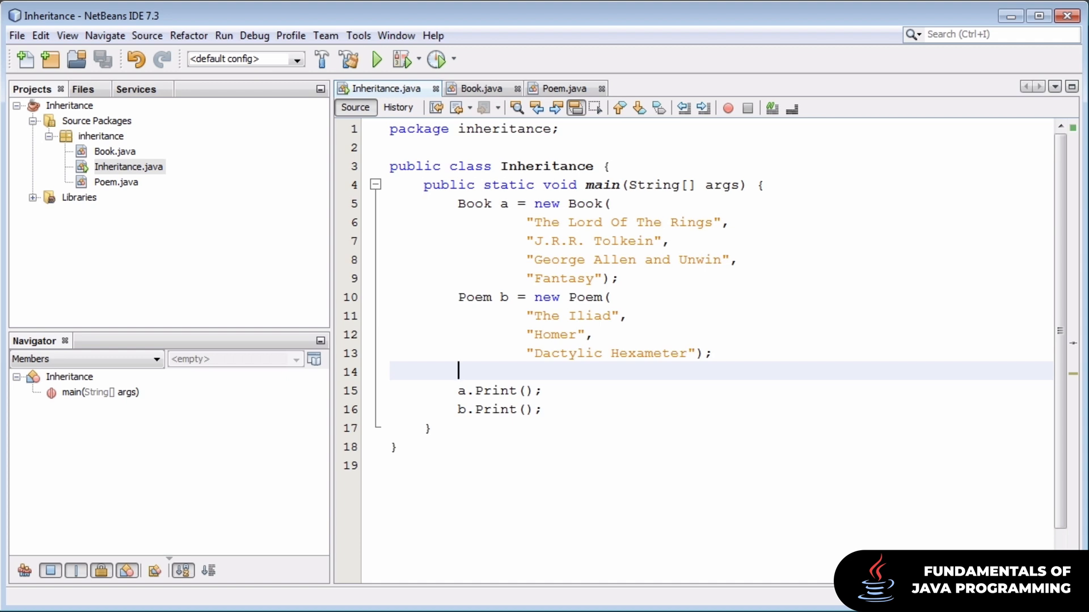
pyautogui.click(375, 59)
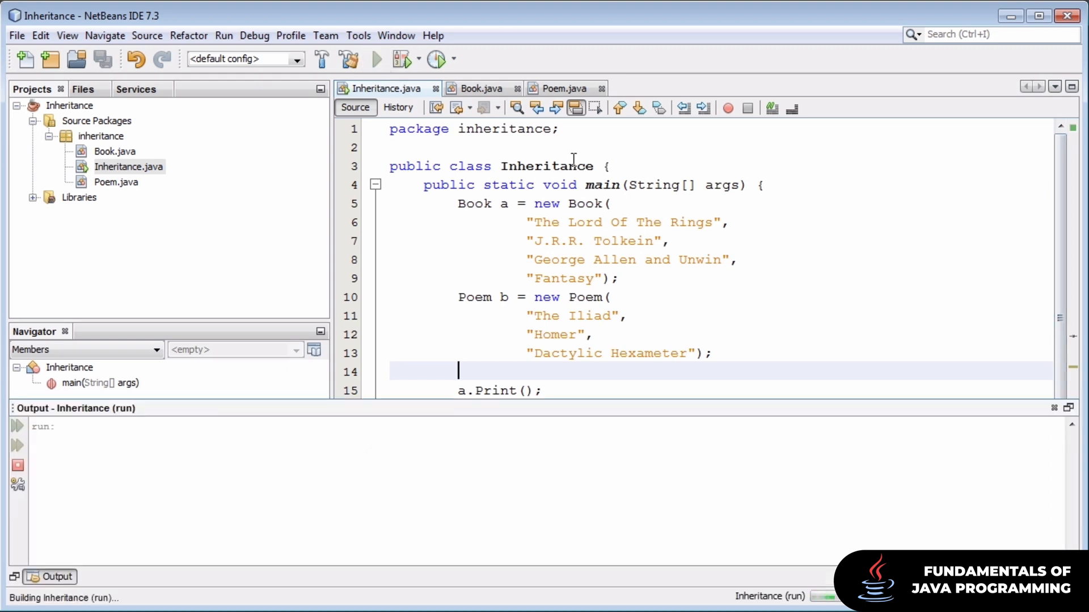
pyautogui.click(376, 59)
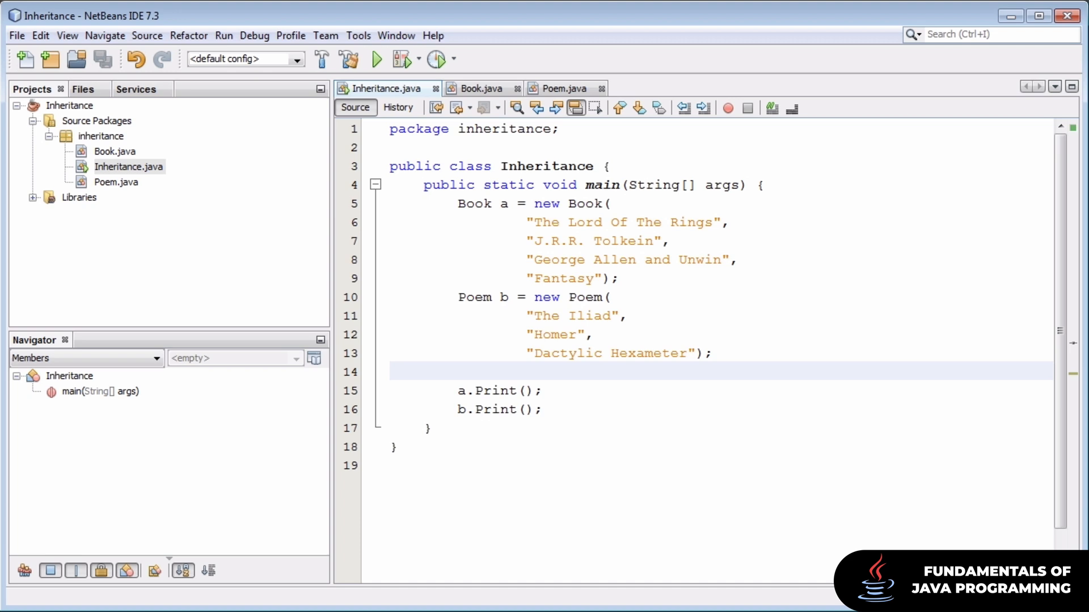
pyautogui.click(458, 371)
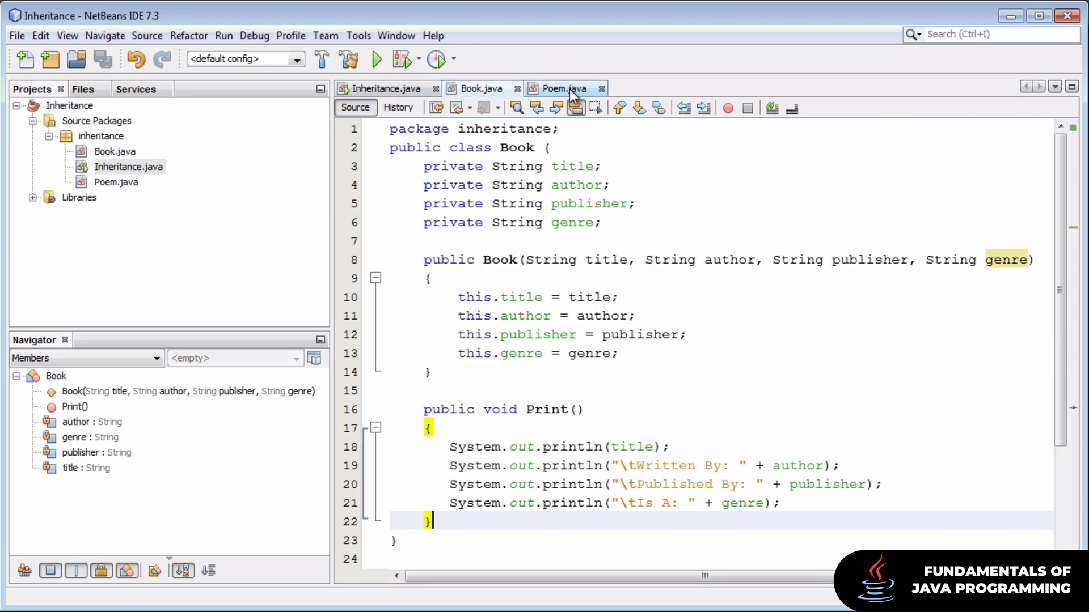
# - Split Poem.java below Book.java and highlight Poem's title and author fields for comparison
pyautogui.click(563, 88)
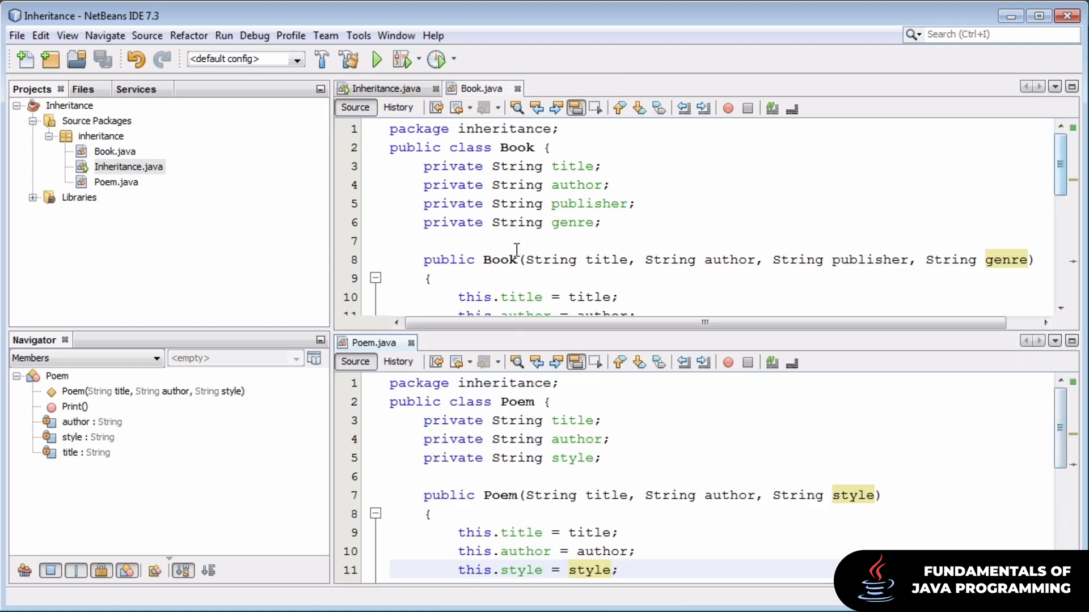
pyautogui.click(518, 222)
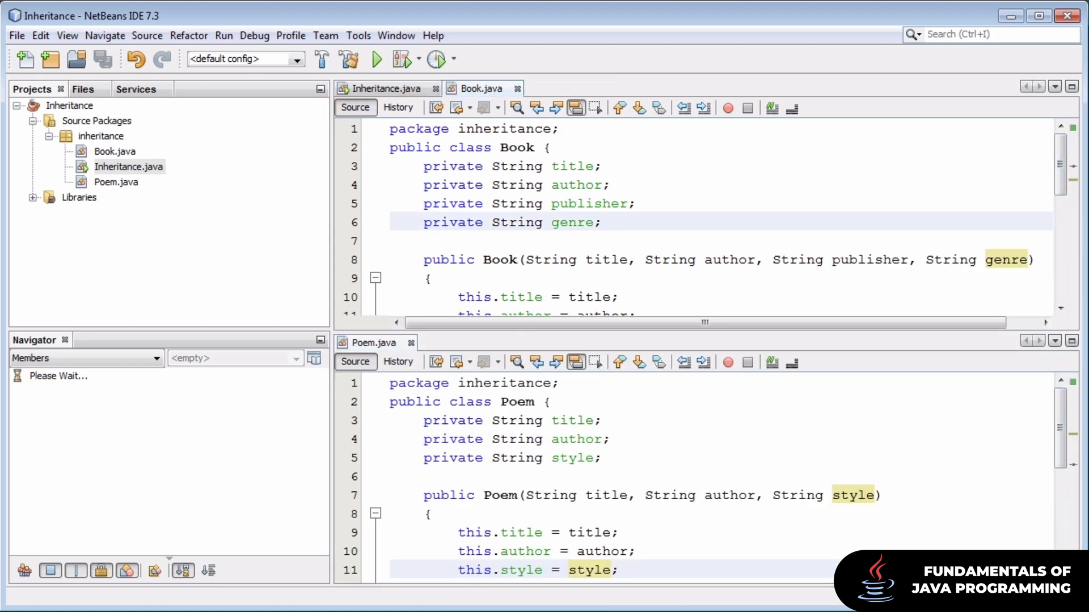
pyautogui.click(600, 222)
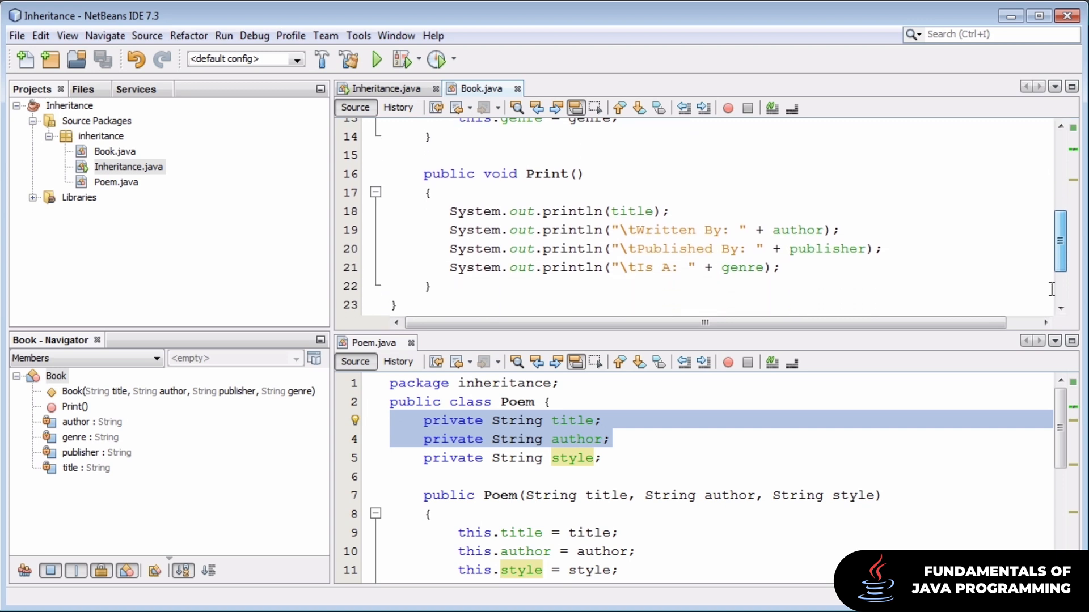
pyautogui.scroll(-3)
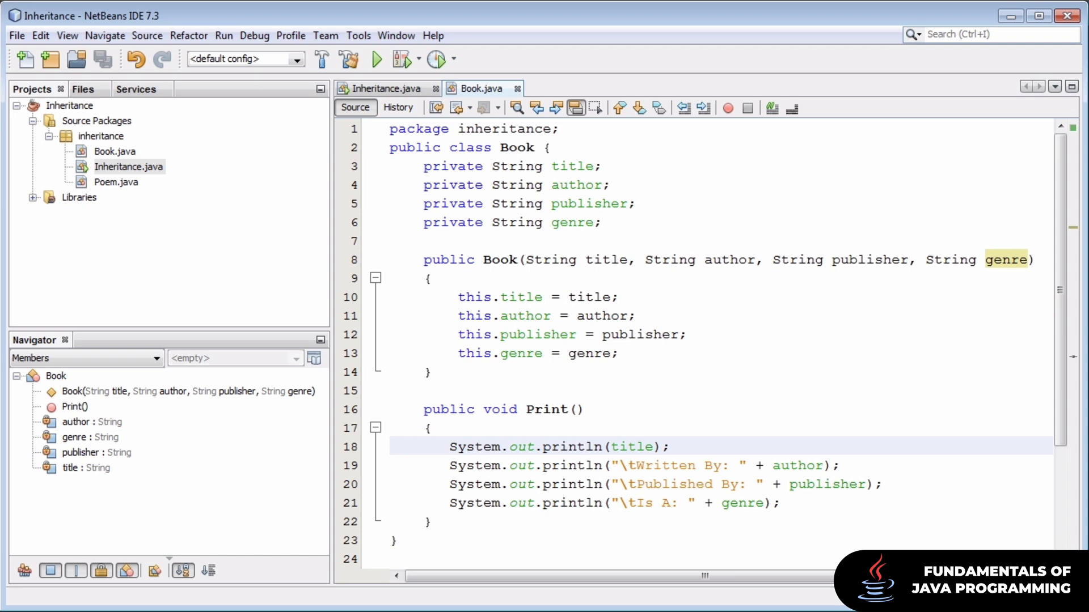
# - Place the caret at the end of line 18 in Book.java
pyautogui.click(669, 447)
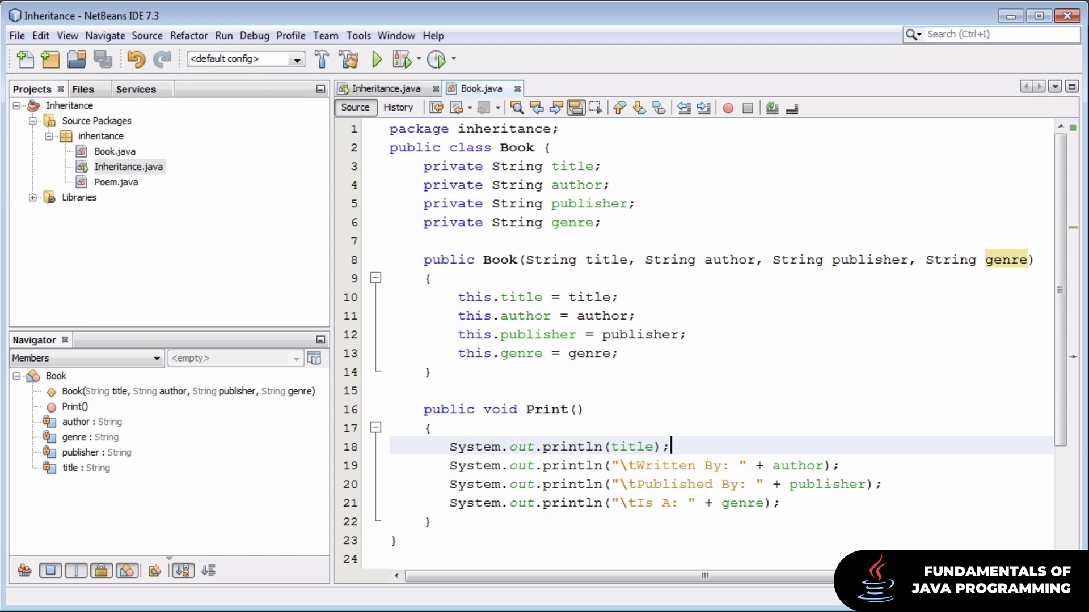
pyautogui.moveTo(670, 447)
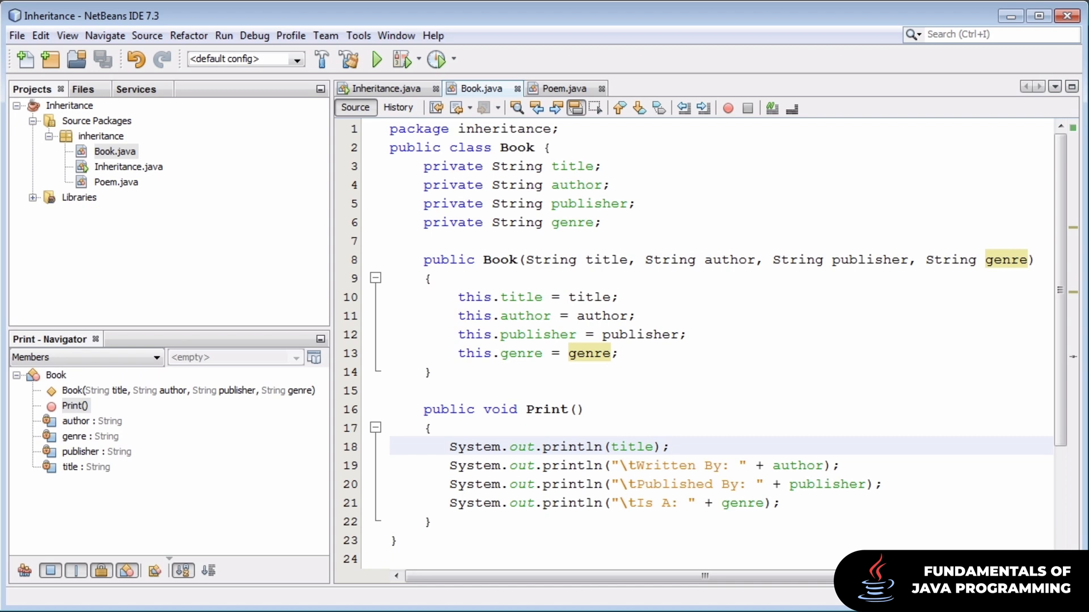
pyautogui.click(671, 446)
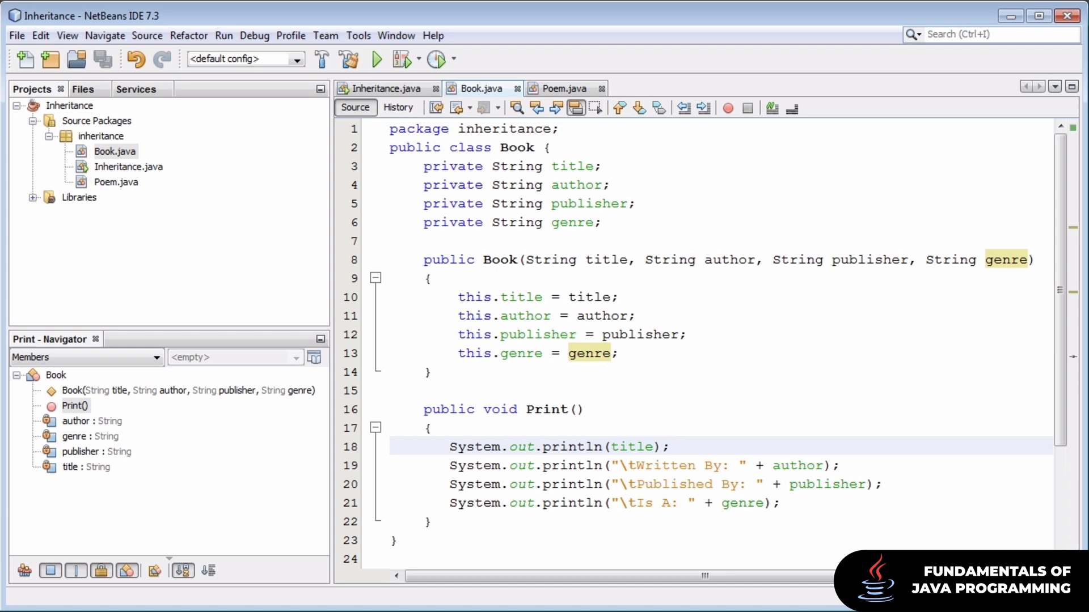
pyautogui.click(670, 446)
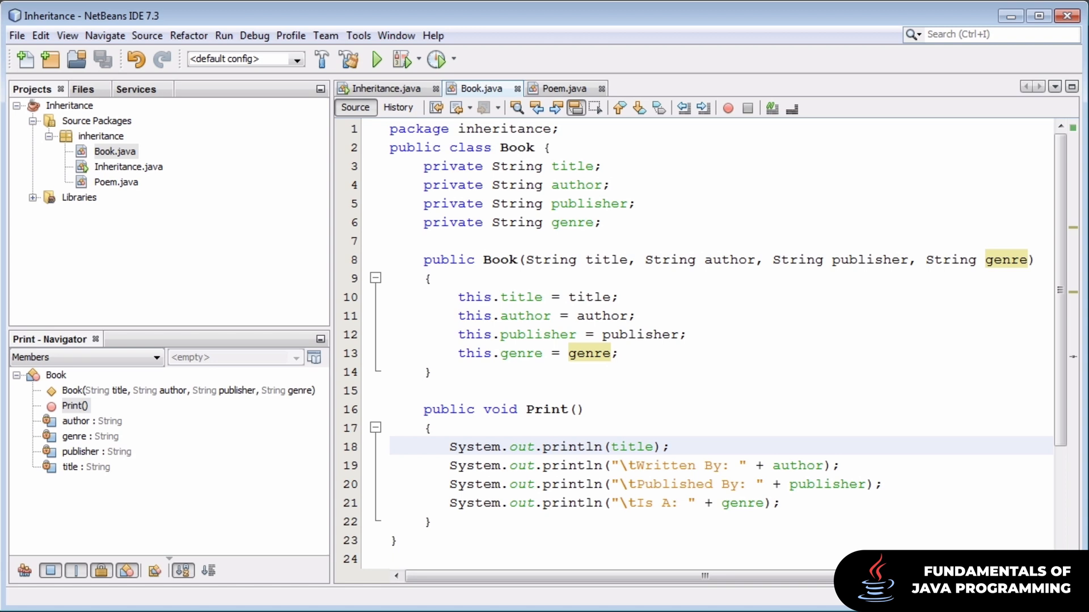
pyautogui.click(671, 446)
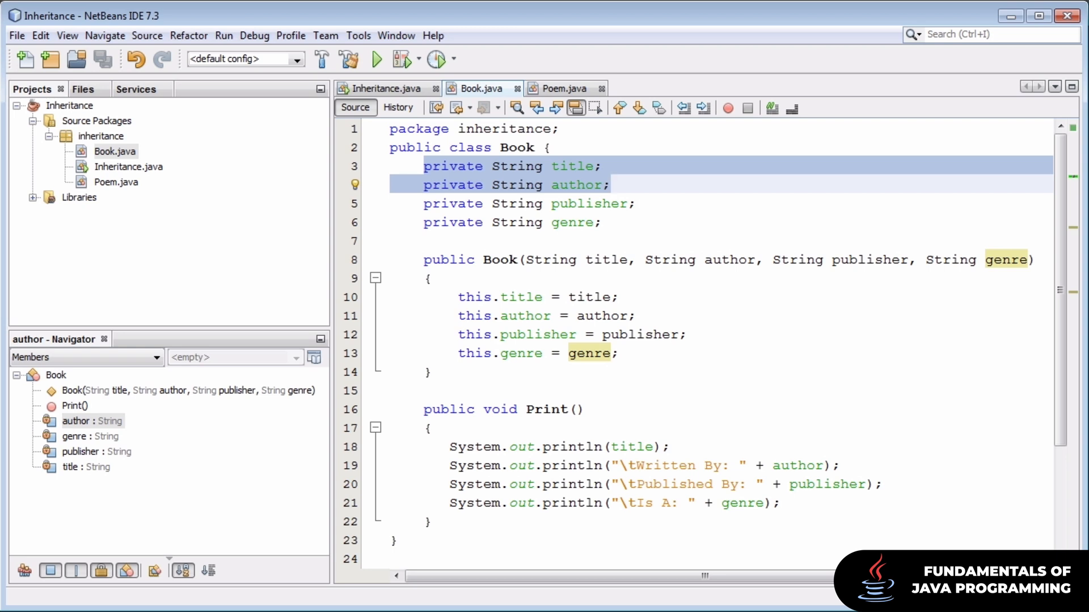
# - Review Book's publisher and genre lines, then bring up the inheritance package's context menu
pyautogui.click(609, 185)
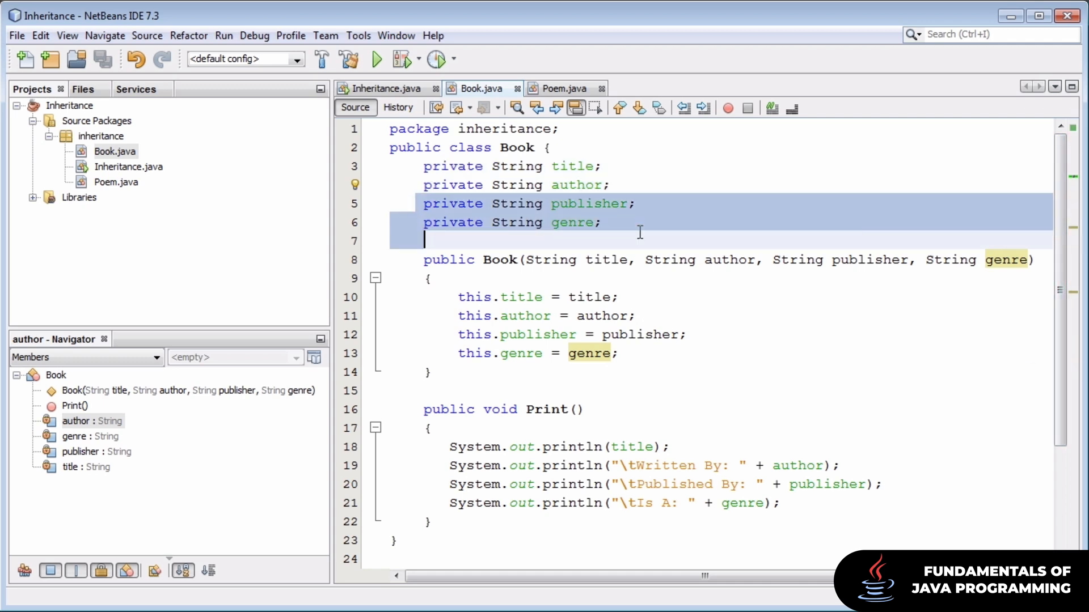
pyautogui.click(600, 222)
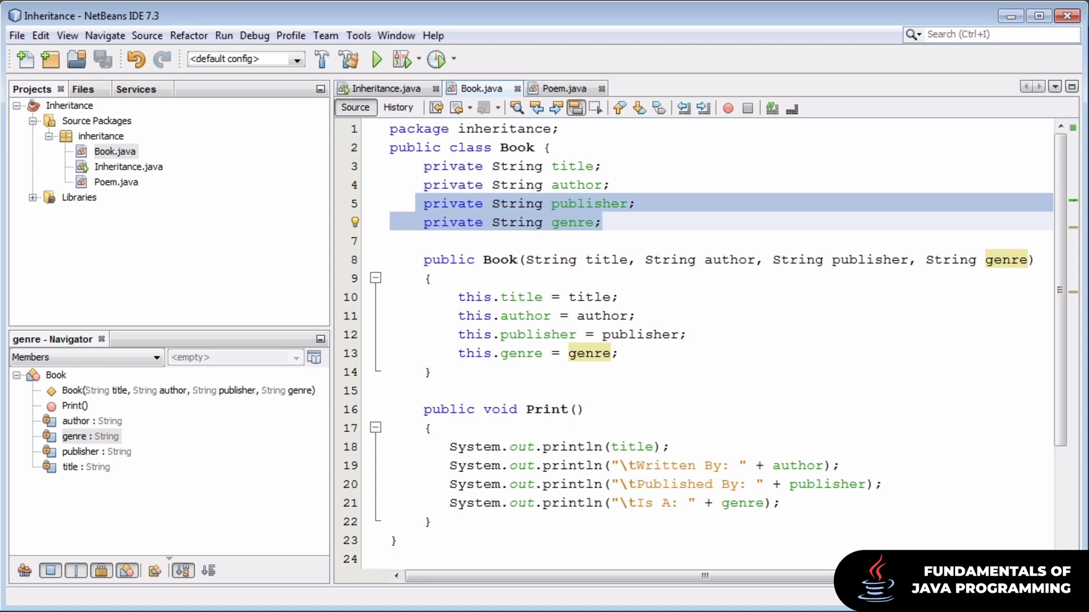
pyautogui.click(603, 222)
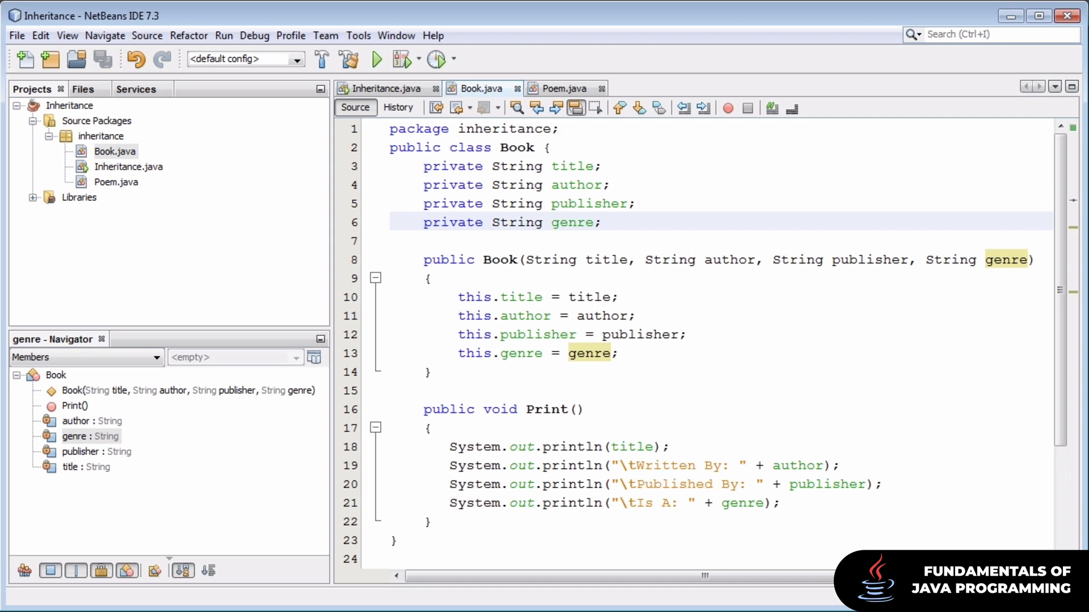
pyautogui.click(604, 222)
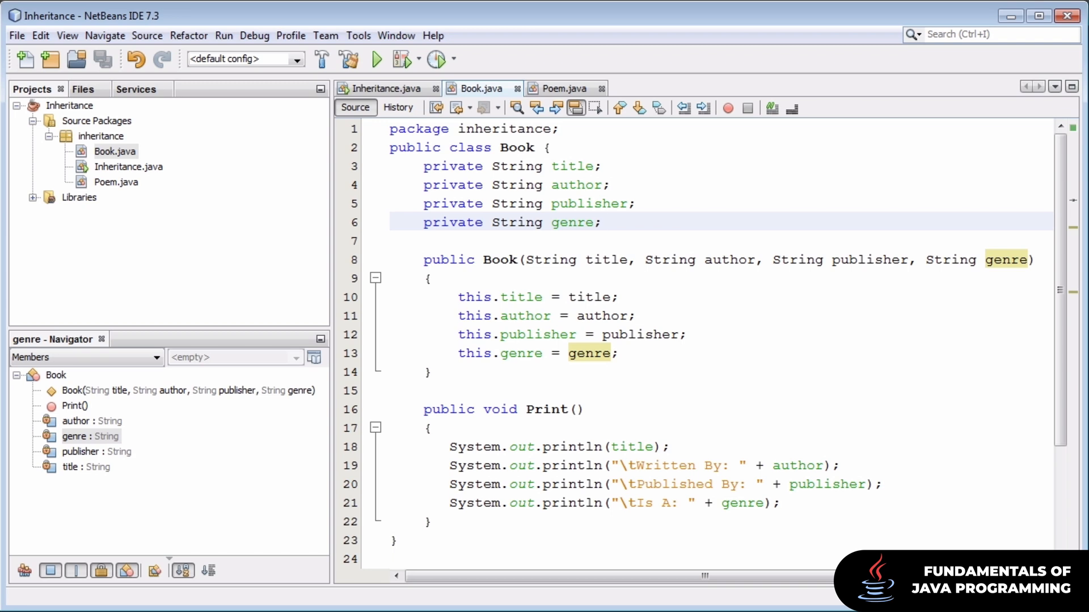
pyautogui.click(603, 222)
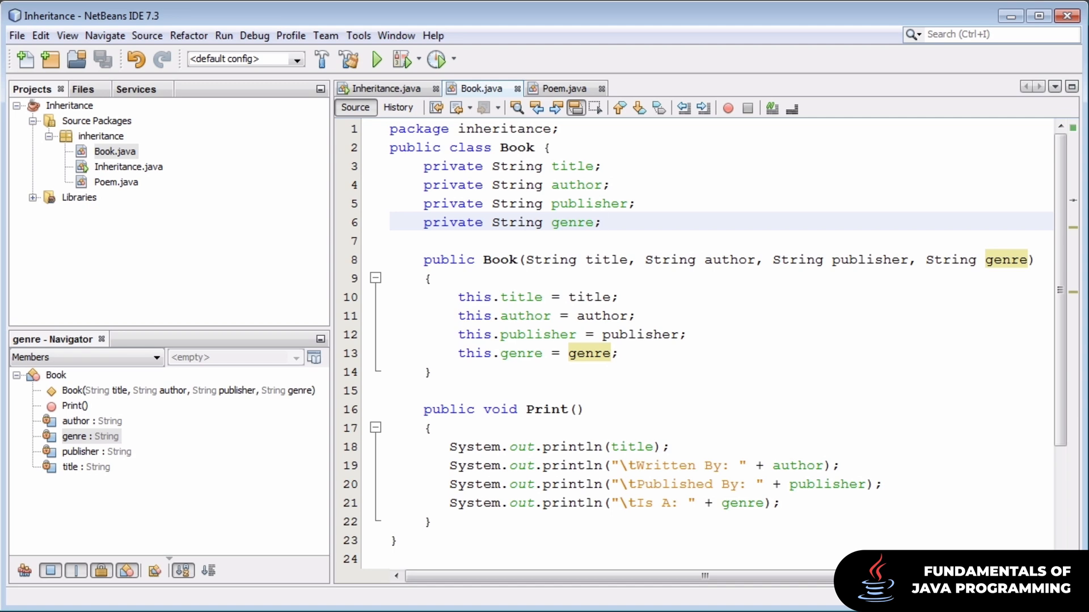
pyautogui.click(602, 222)
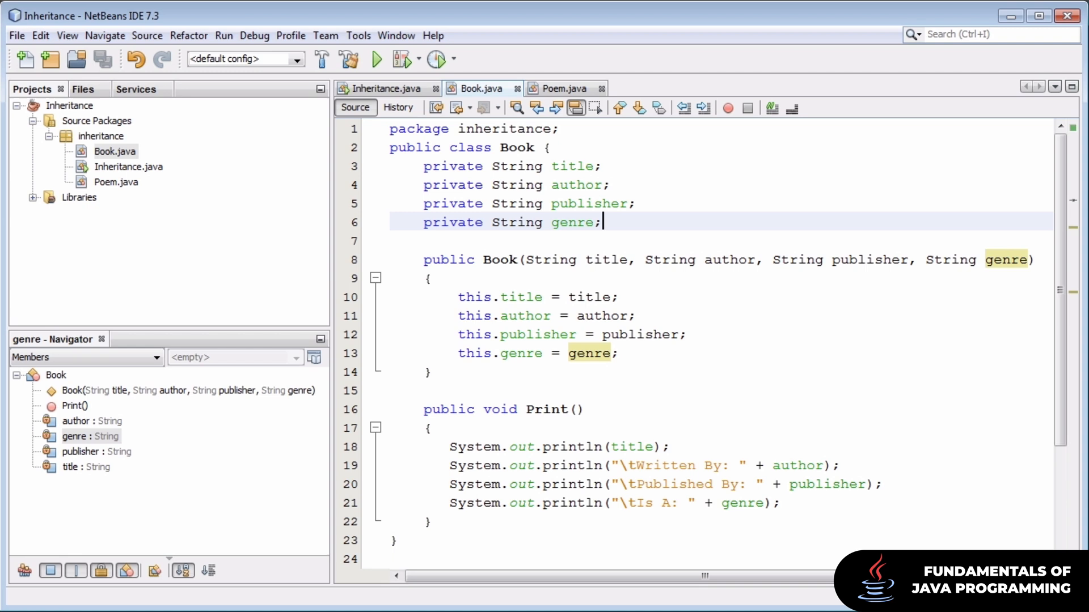
pyautogui.moveTo(178, 141)
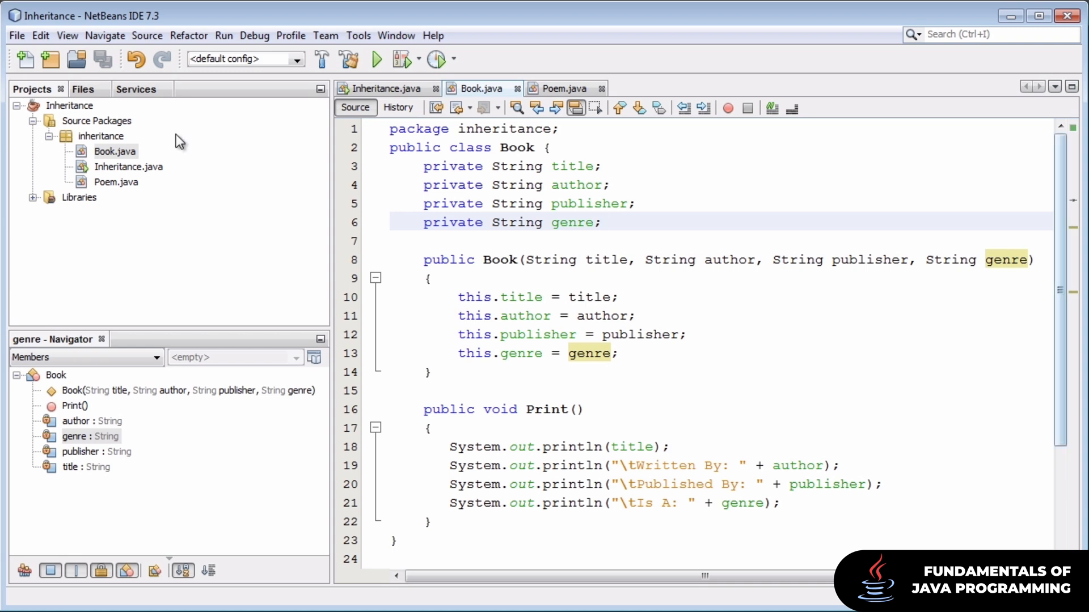
pyautogui.rightClick(102, 135)
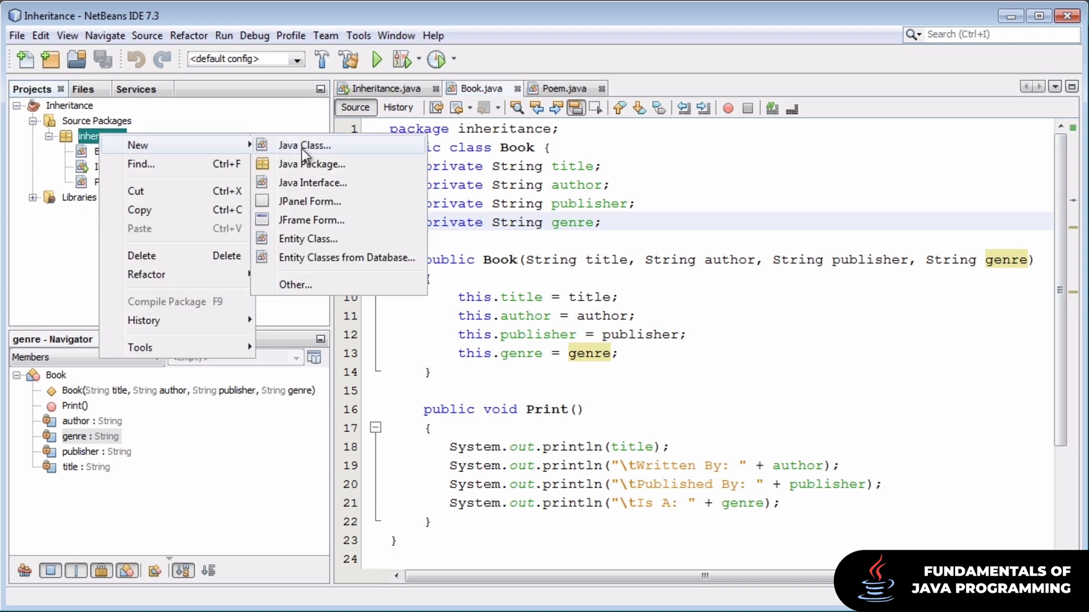
# - Create a Java class named Literature in the inheritance package
pyautogui.click(305, 145)
pyautogui.write('Literature')
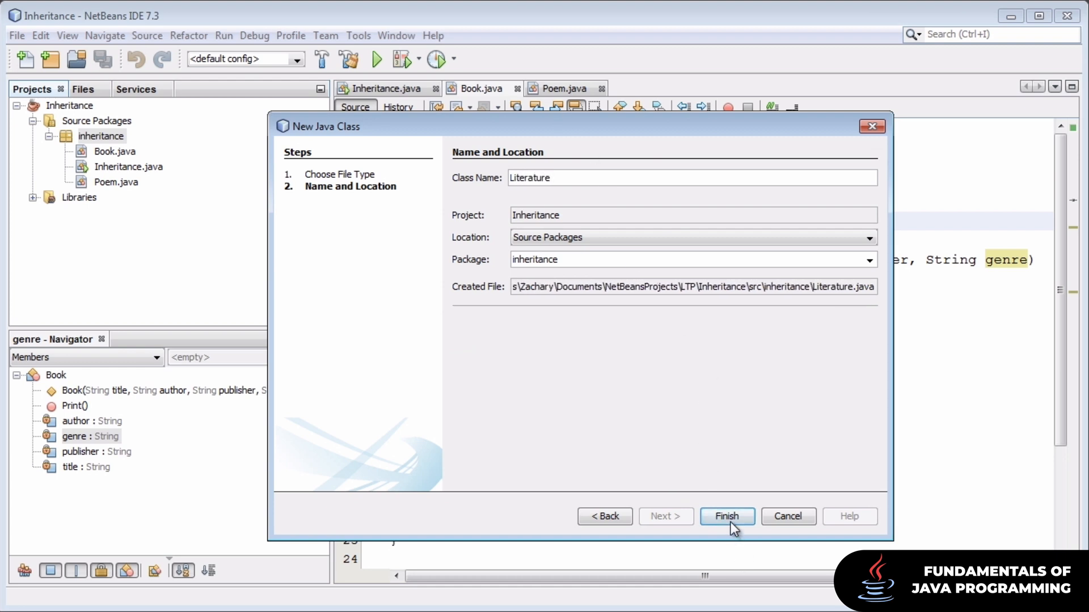
pyautogui.click(727, 517)
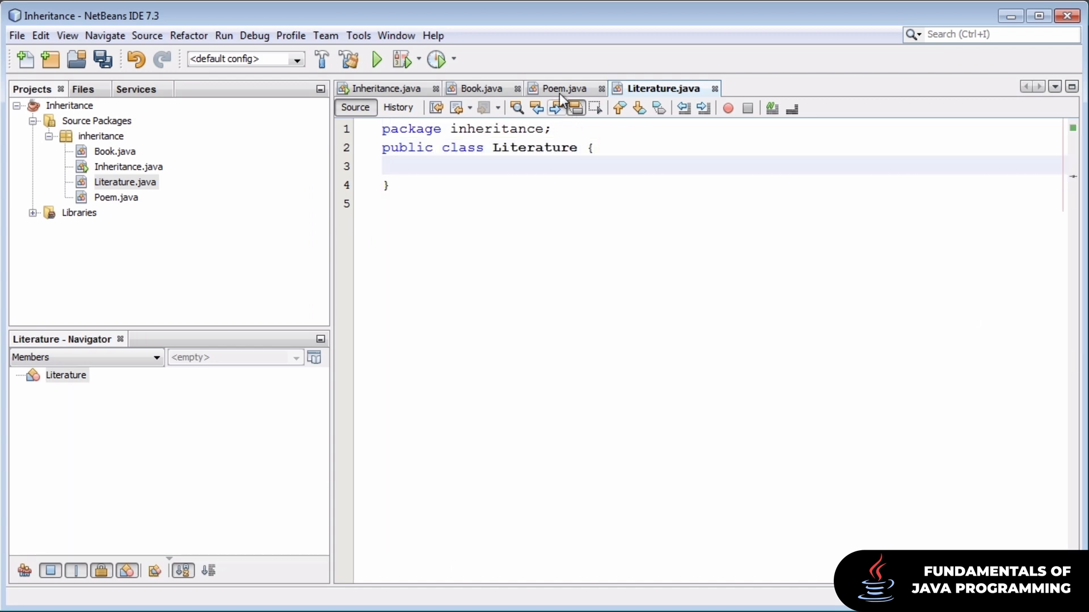
# - Show Poem.java to review its title, author and style fields
pyautogui.click(563, 89)
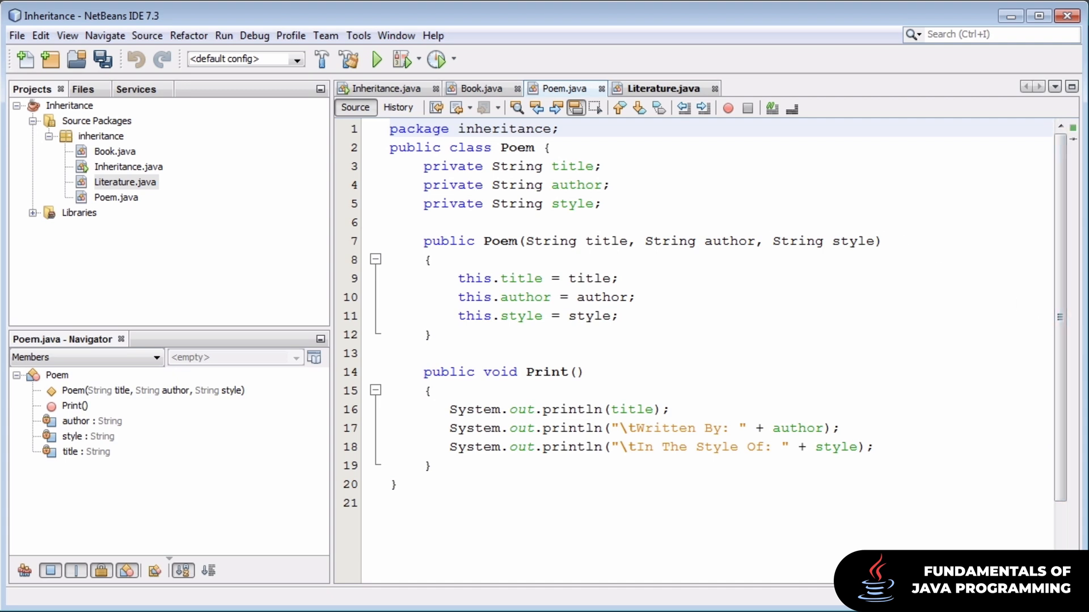
pyautogui.click(390, 129)
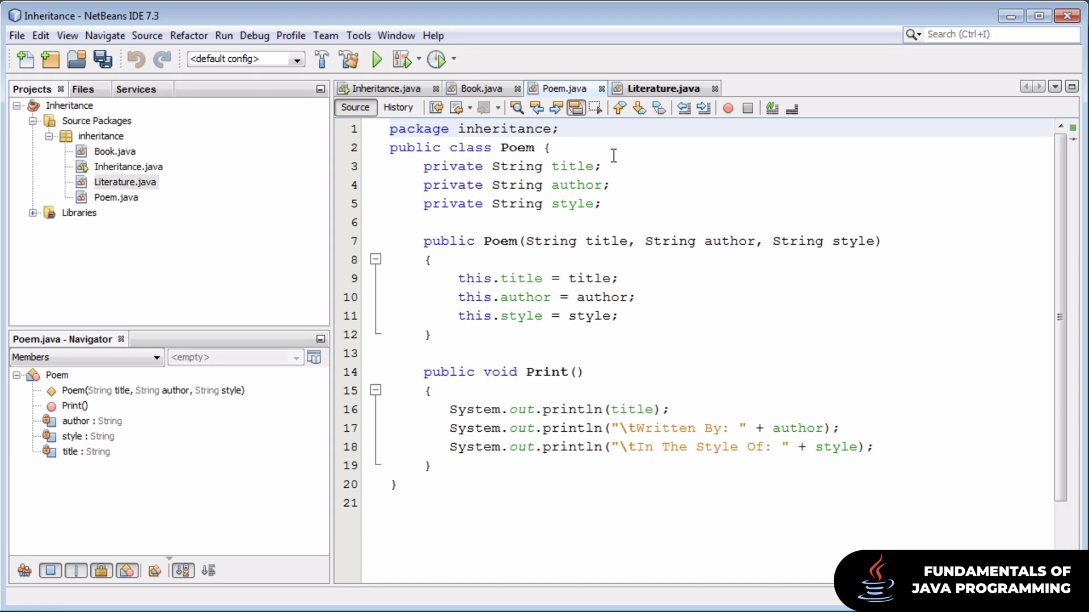
# - Declare public String title and public String author fields in Literature.java
pyautogui.click(662, 88)
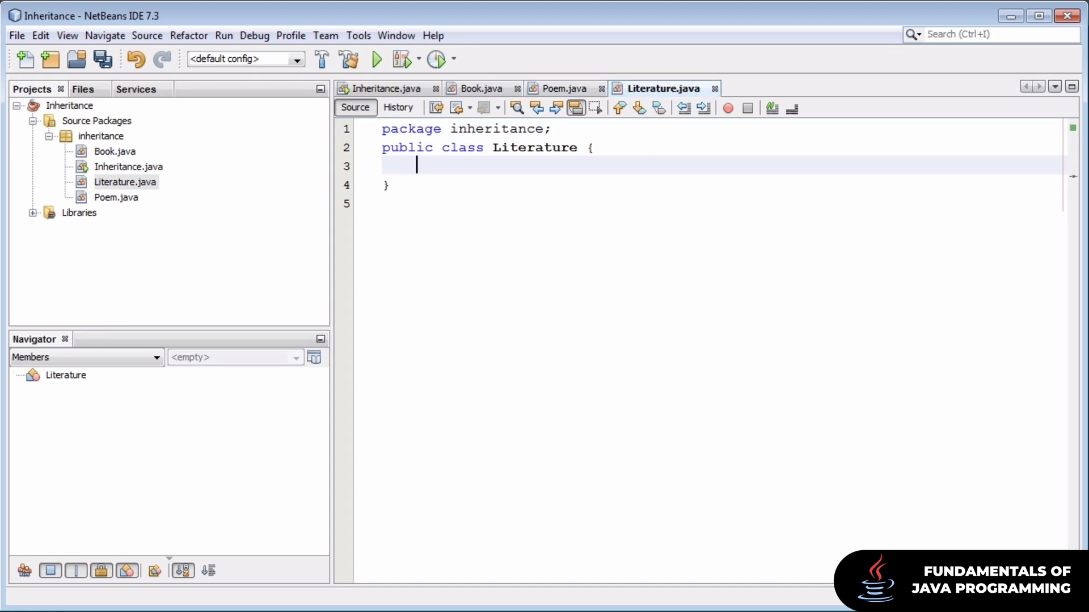
pyautogui.write('public')
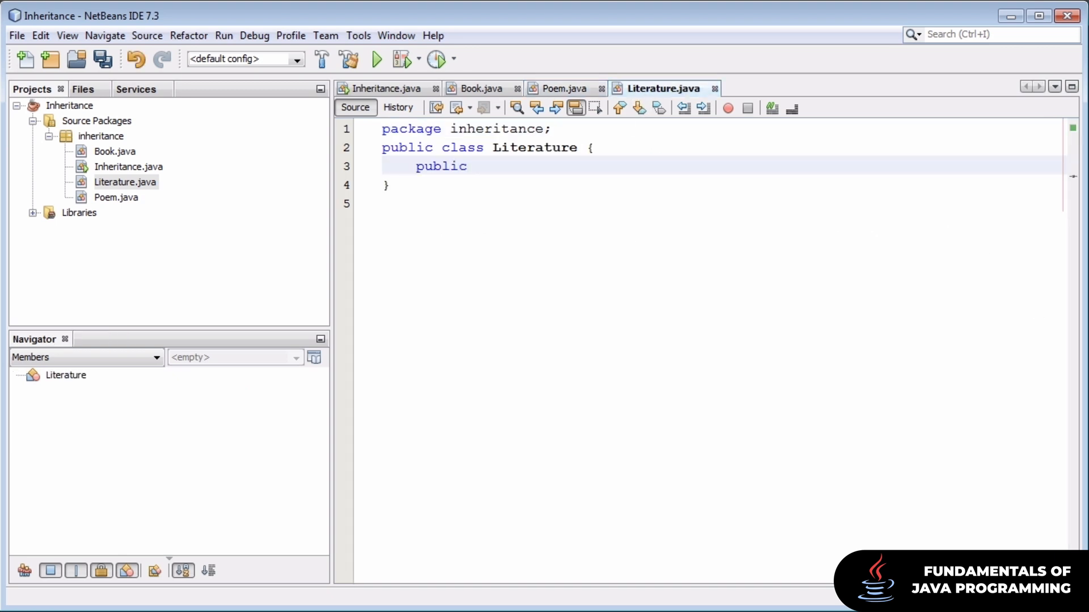
pyautogui.write('String title;')
pyautogui.write('publi')
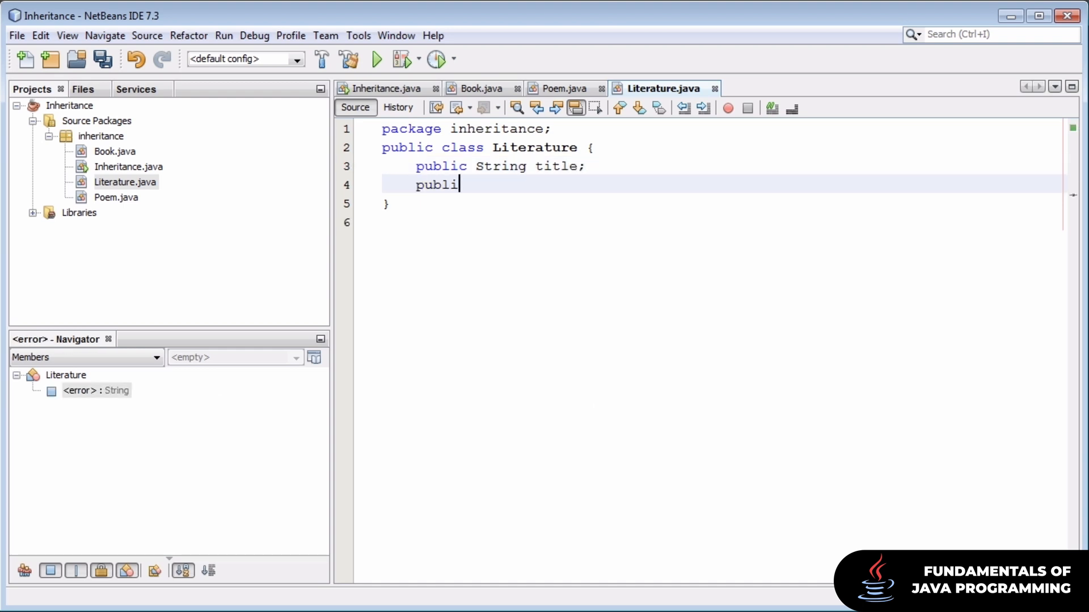
pyautogui.write('c Sting auth')
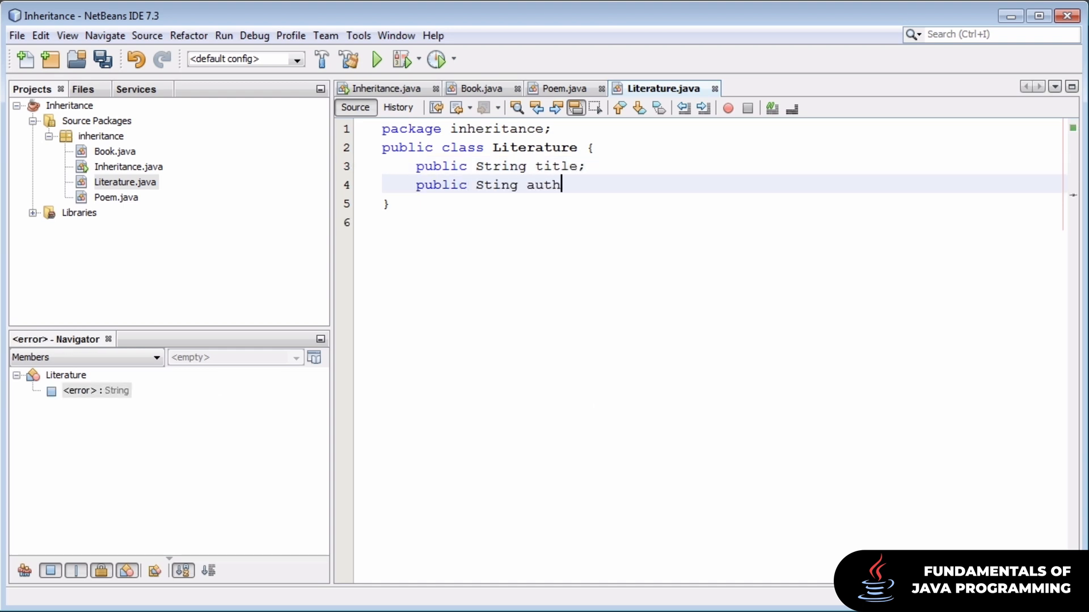
pyautogui.write('or')
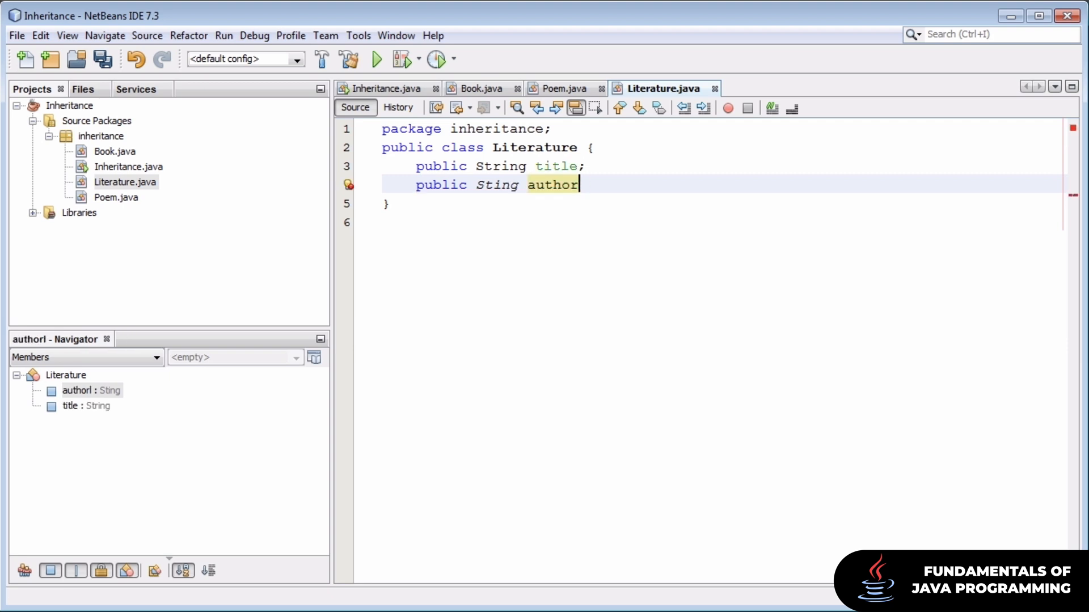
pyautogui.write(';')
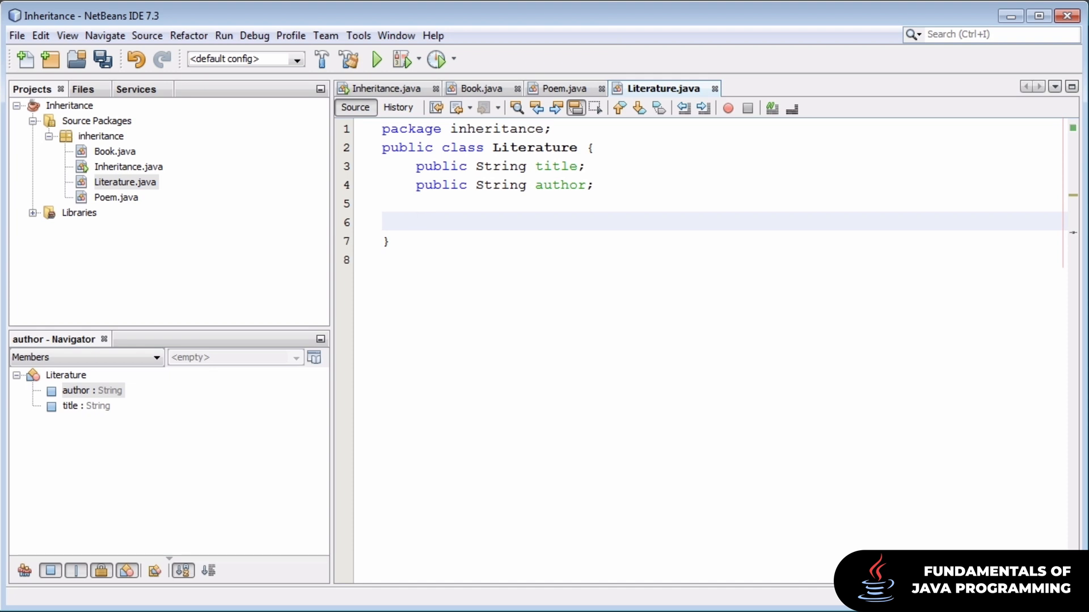
pyautogui.click(416, 221)
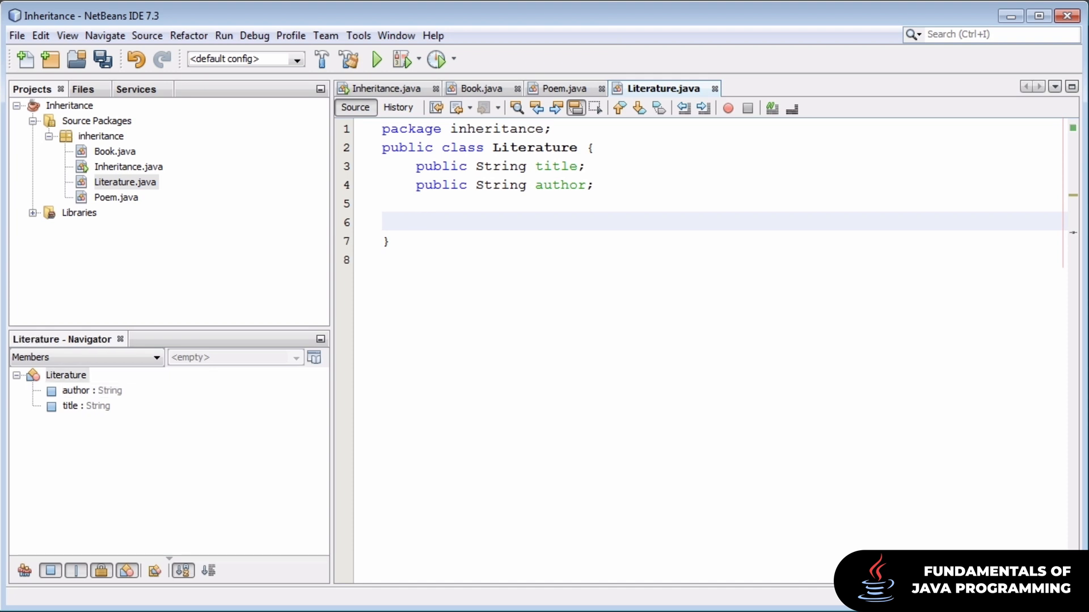
# - Write the public Literature(String title, String author) constructor and begin this.title = title
pyautogui.write('public')
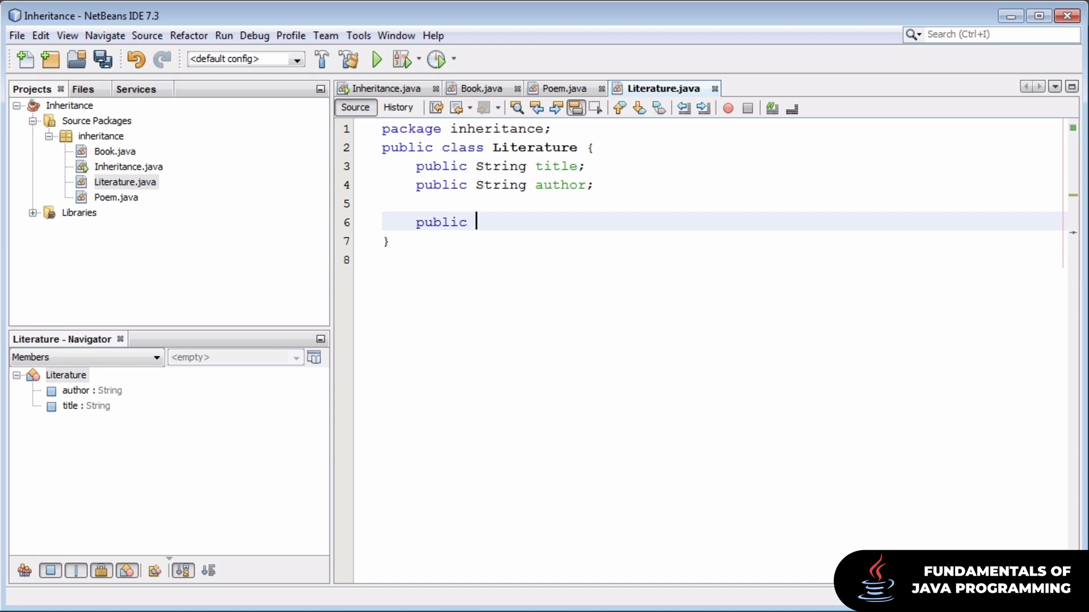
pyautogui.write('Literature(String')
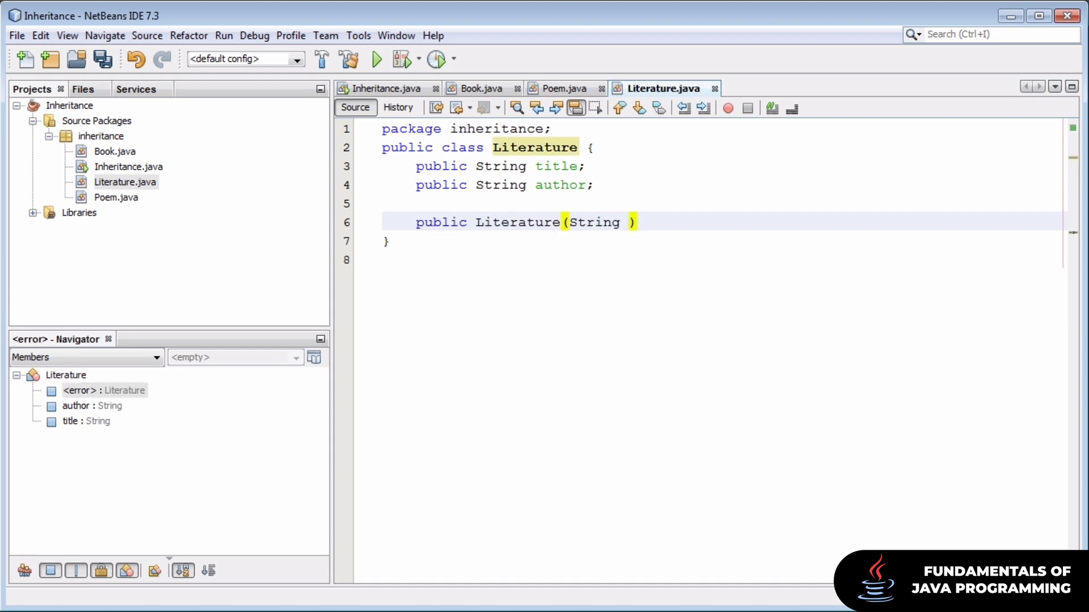
pyautogui.write('titl')
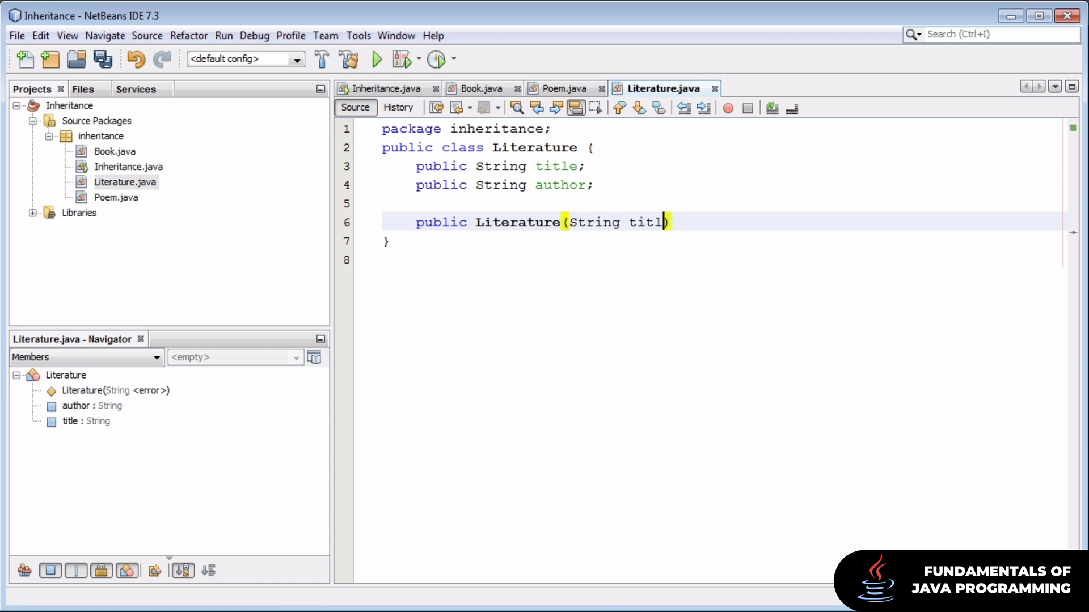
pyautogui.write(', String')
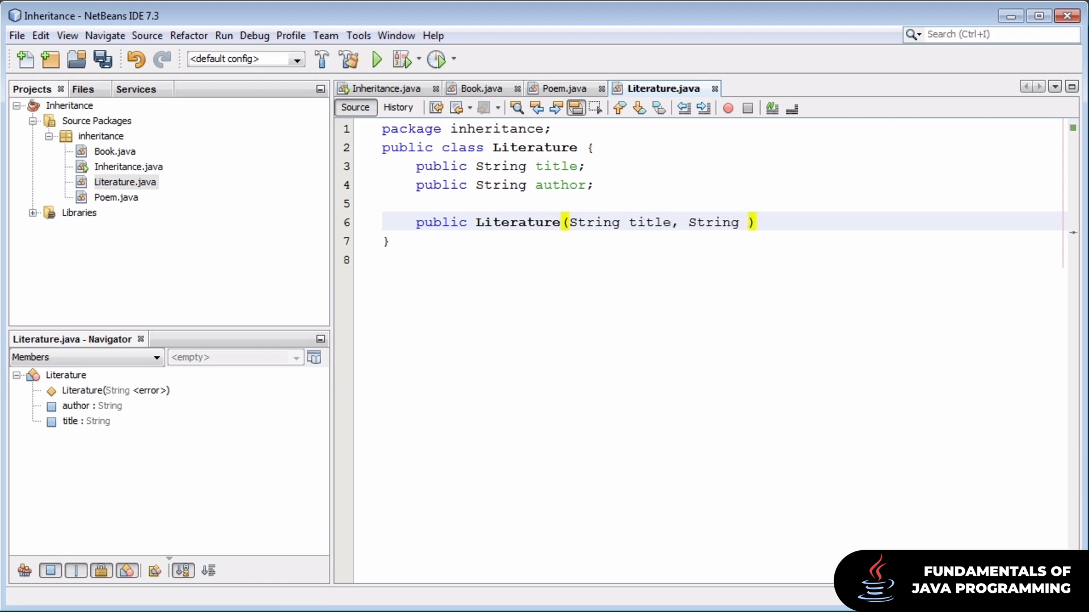
pyautogui.write('author)')
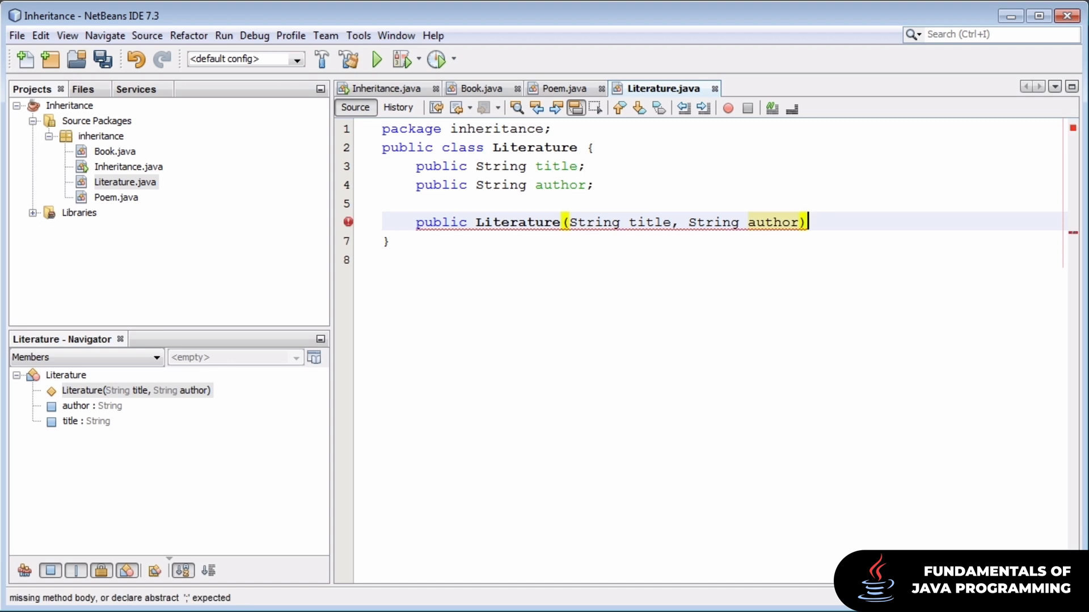
pyautogui.write('{')
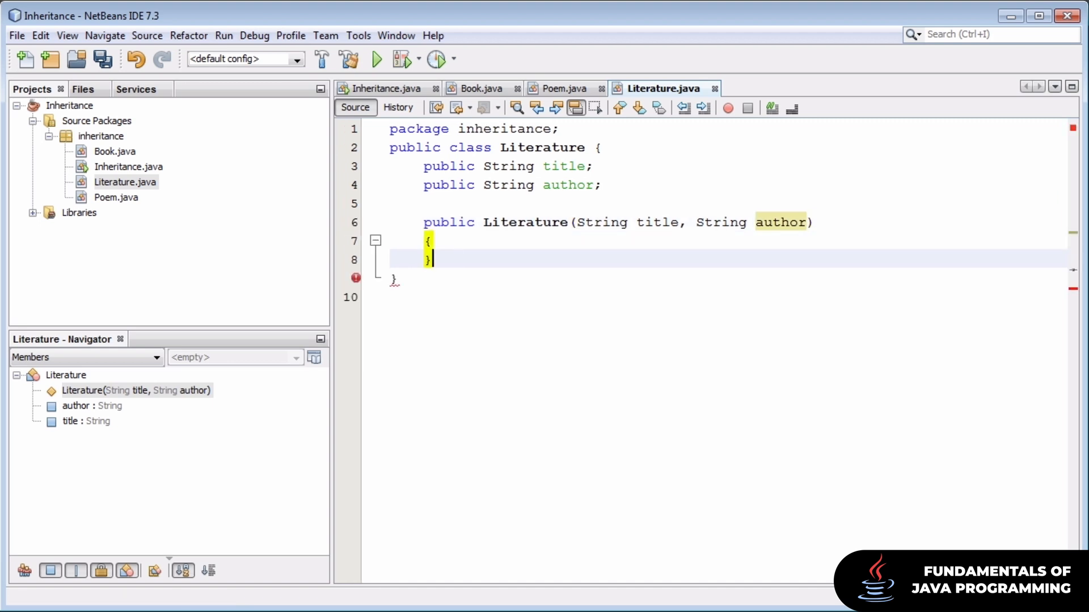
pyautogui.write('t')
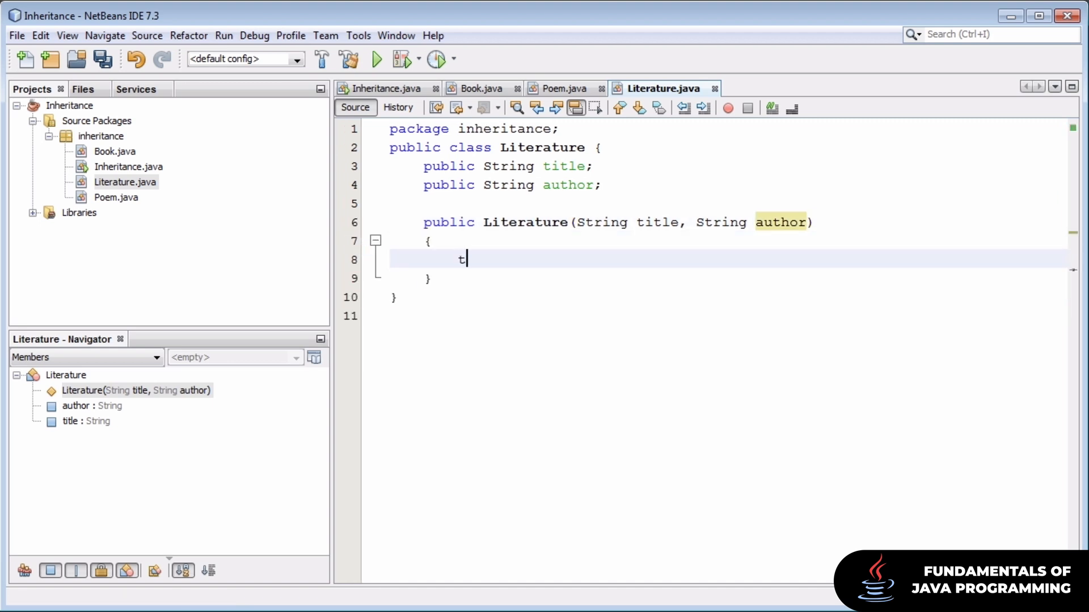
pyautogui.write('his.title =')
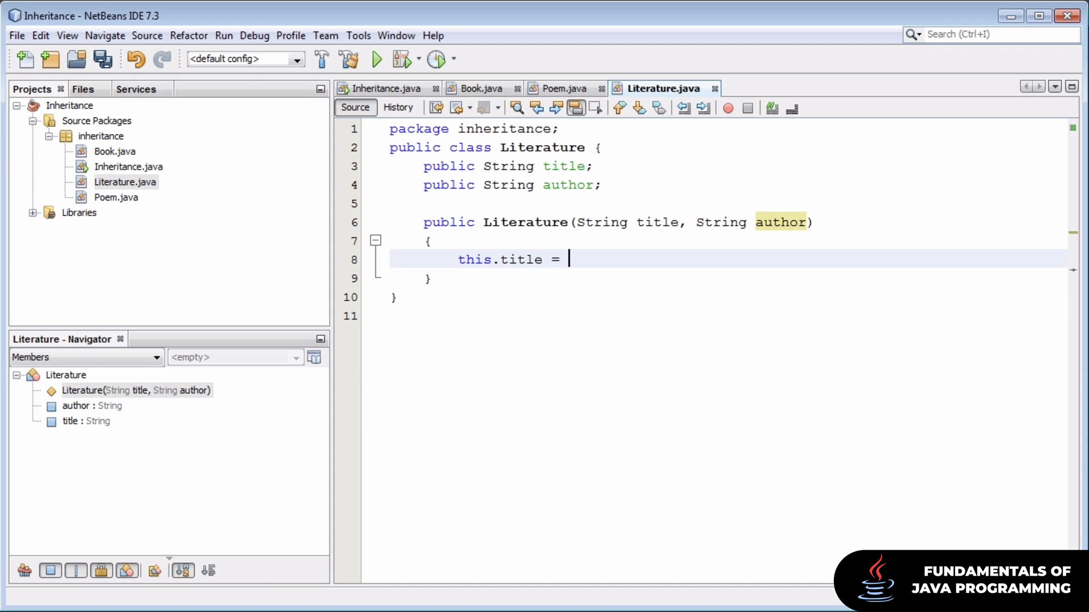
pyautogui.write('tit')
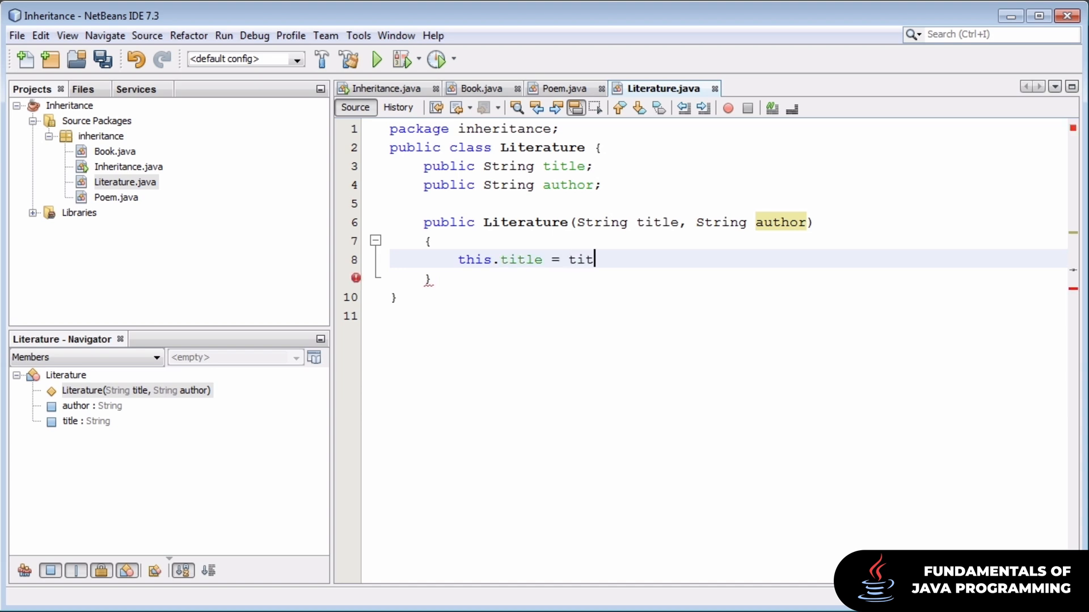